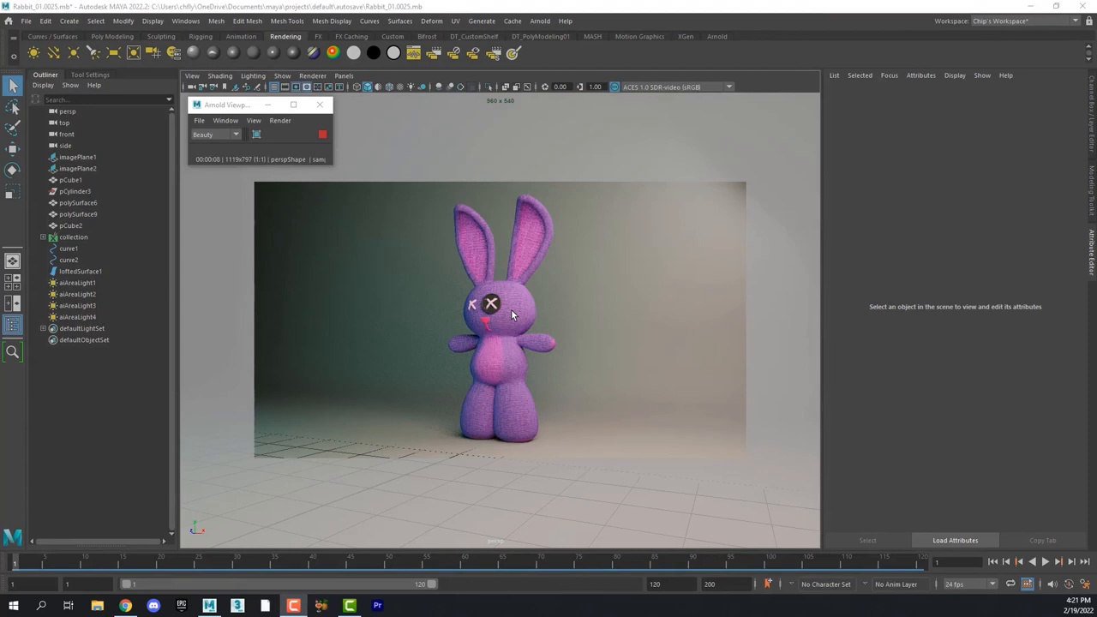
pyautogui.moveTo(528, 308)
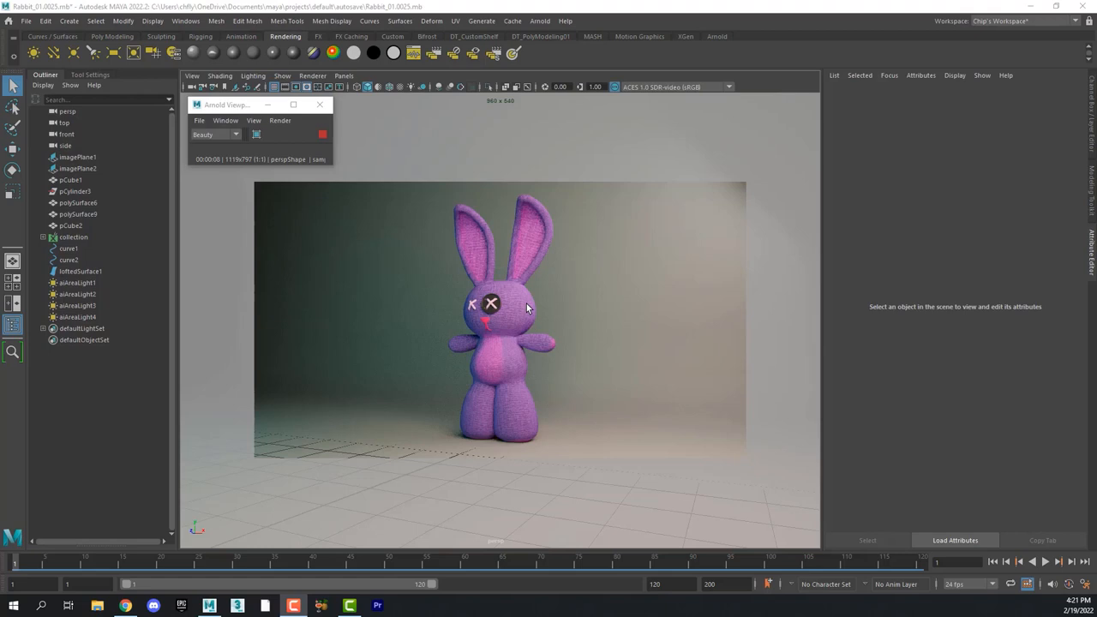
# Review the Arnold render of the purple rabbit, then bring up the File menu commands.
pyautogui.click(73, 236)
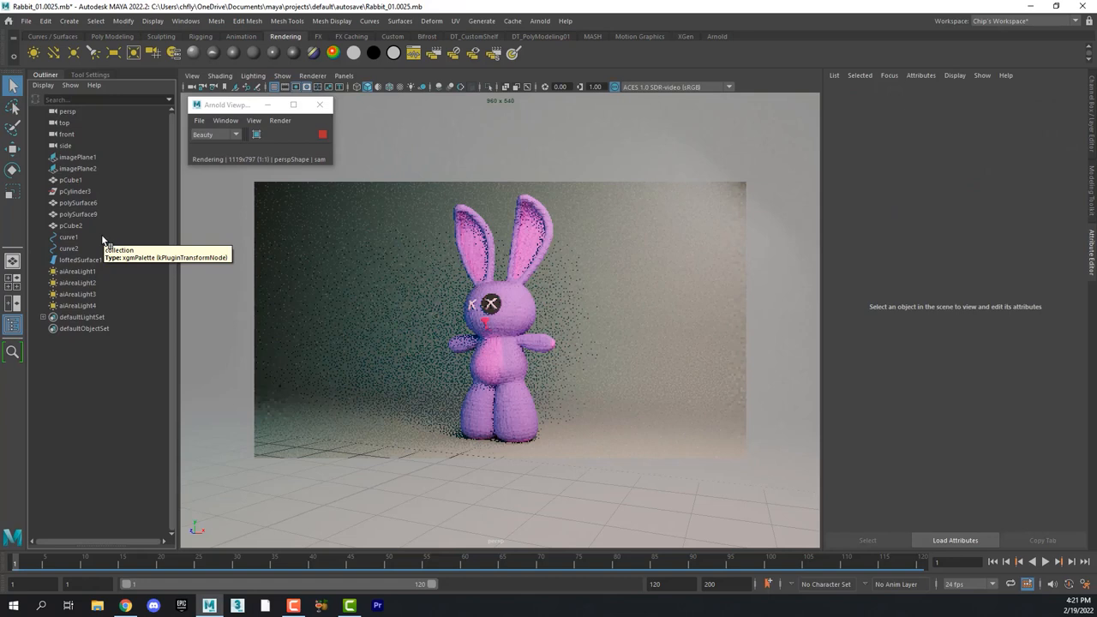
pyautogui.click(26, 21)
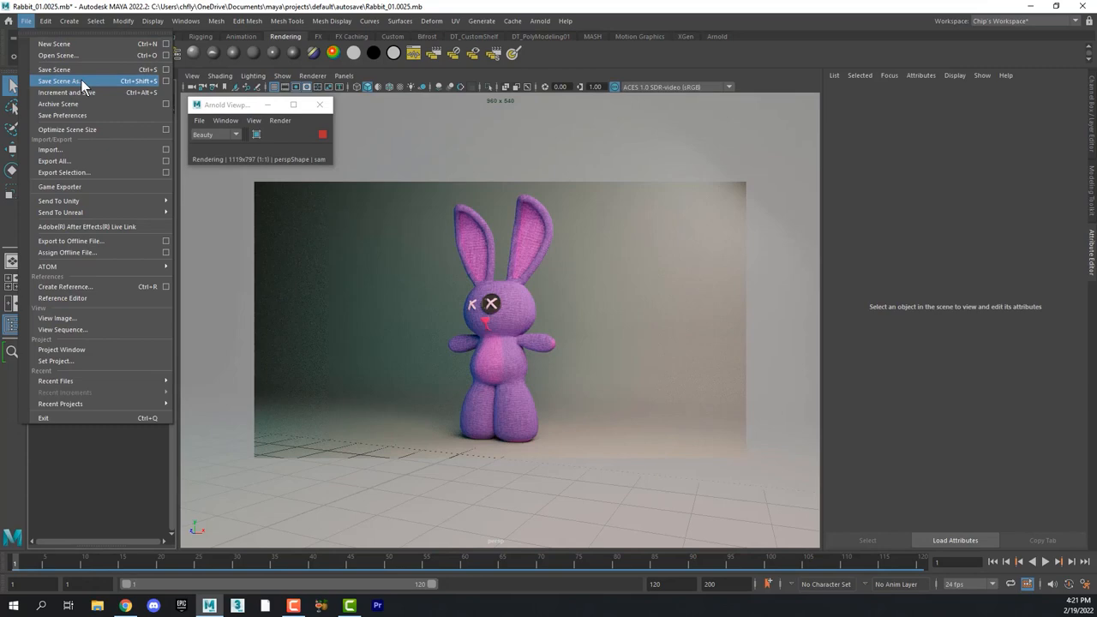
# Save the scene as Rabbit_04.mb in the Rabbit_fur scenes folder.
pyautogui.click(58, 81)
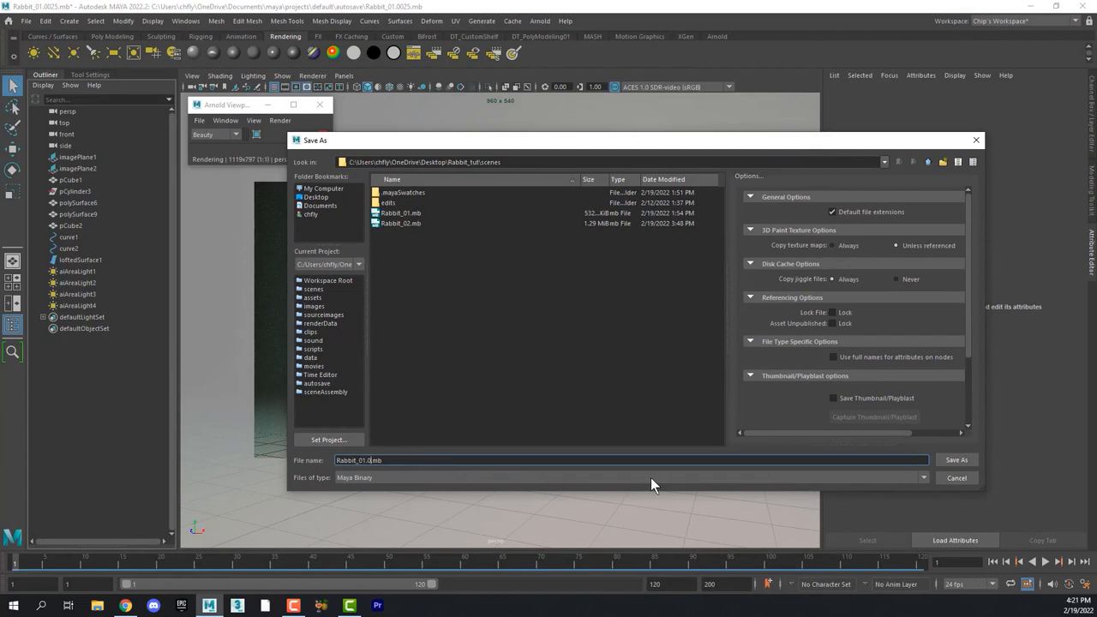
pyautogui.click(956, 459)
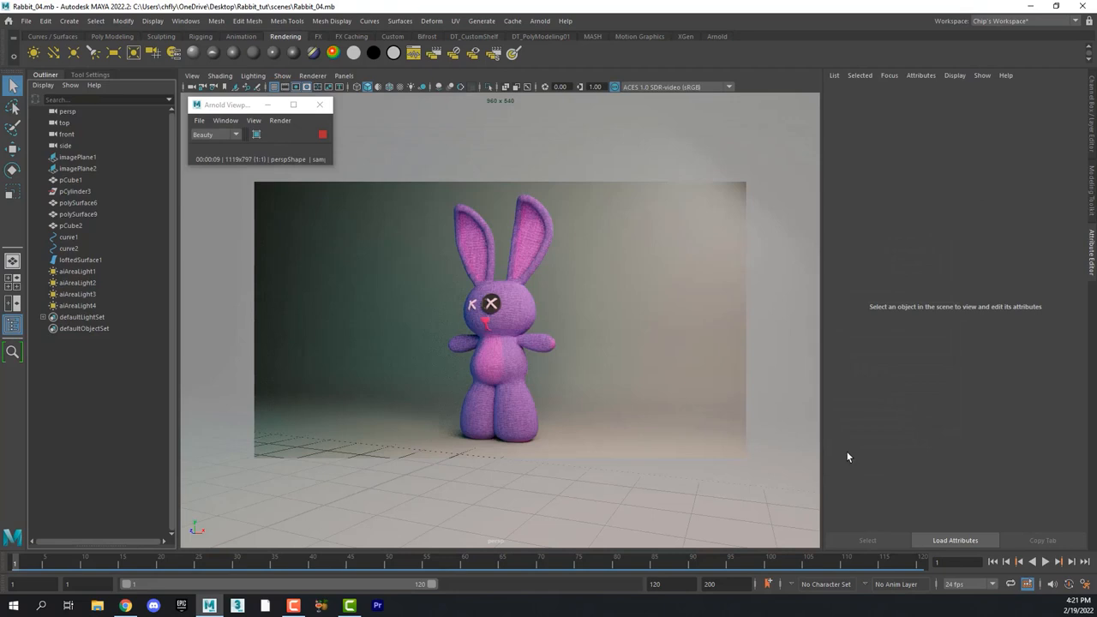
# Select the pCube1 rabbit body mesh and assign a new material to it.
pyautogui.click(514, 309)
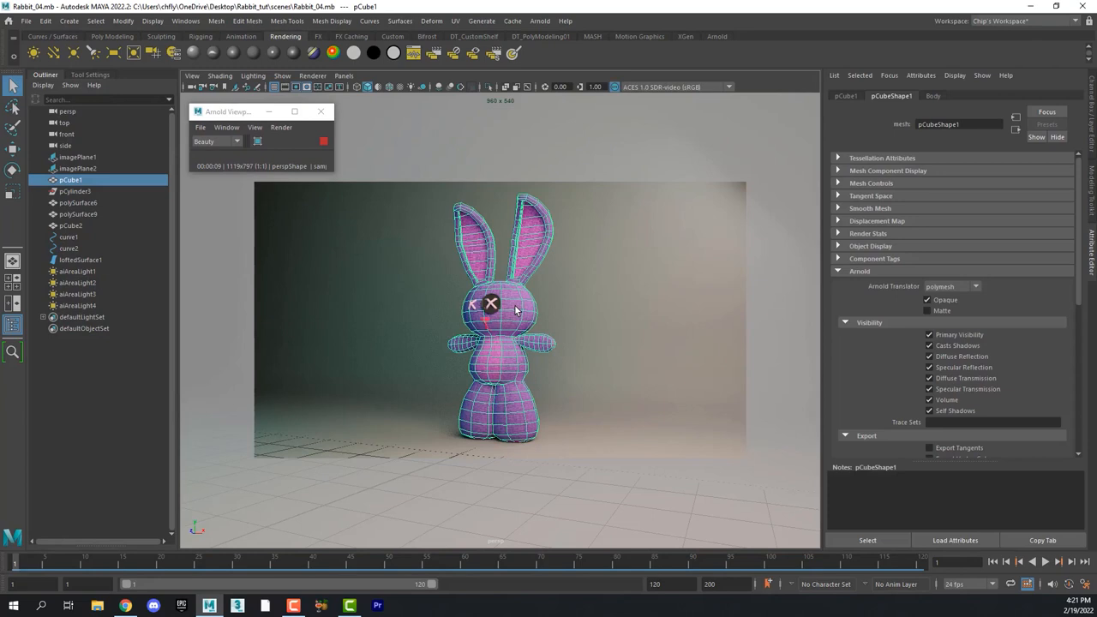
pyautogui.moveTo(758, 226)
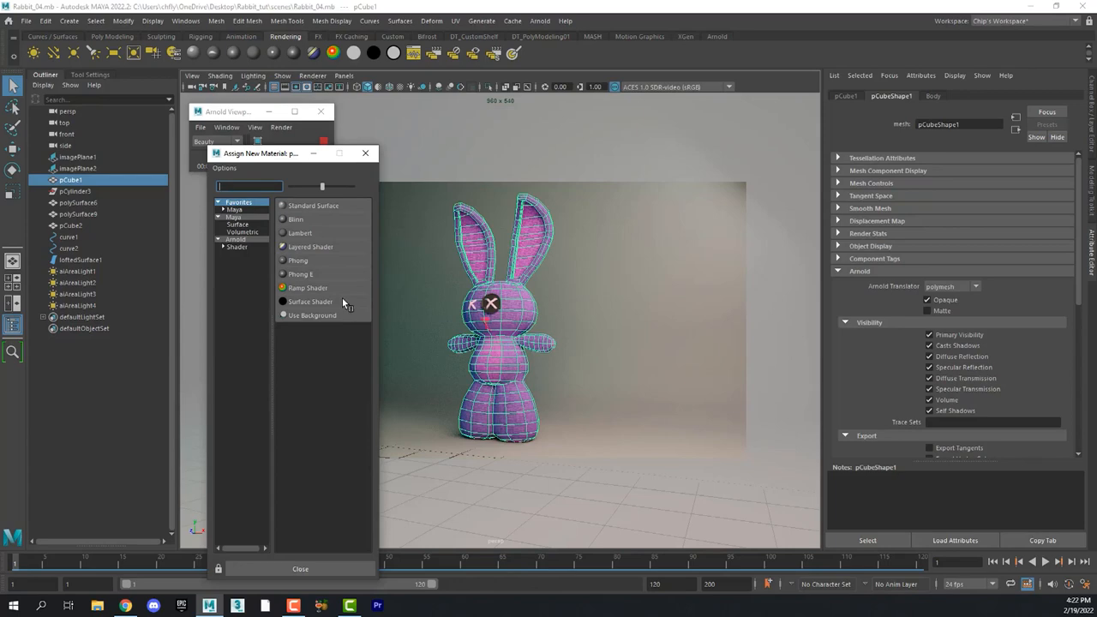
pyautogui.click(311, 205)
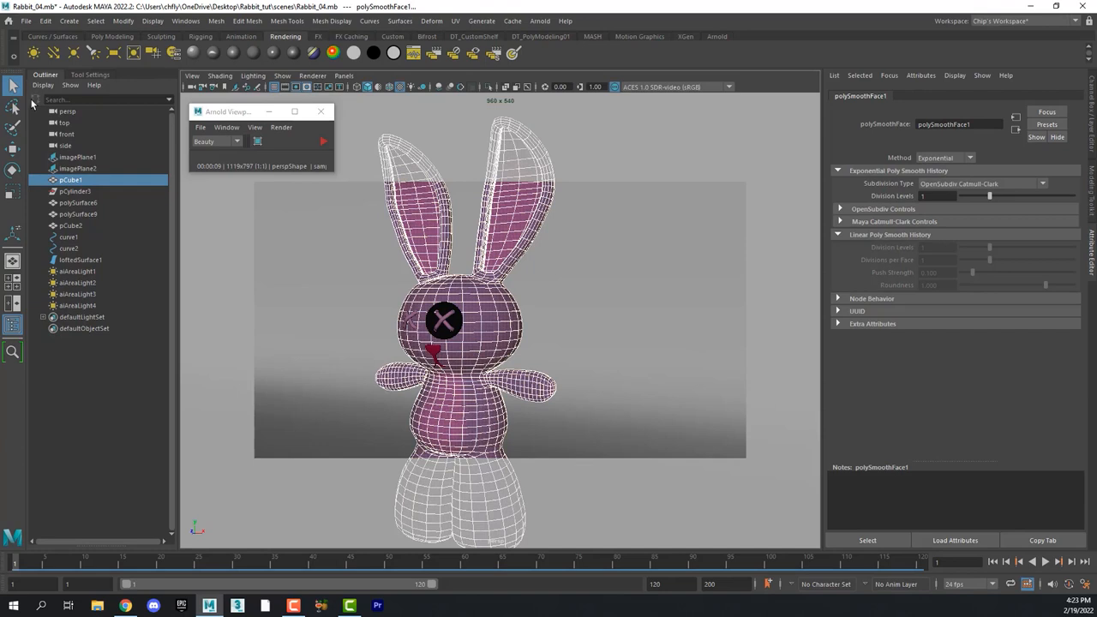
# Inspect polySmoothFace1 settings and return to the shaded pCube1 rabbit body.
pyautogui.click(79, 260)
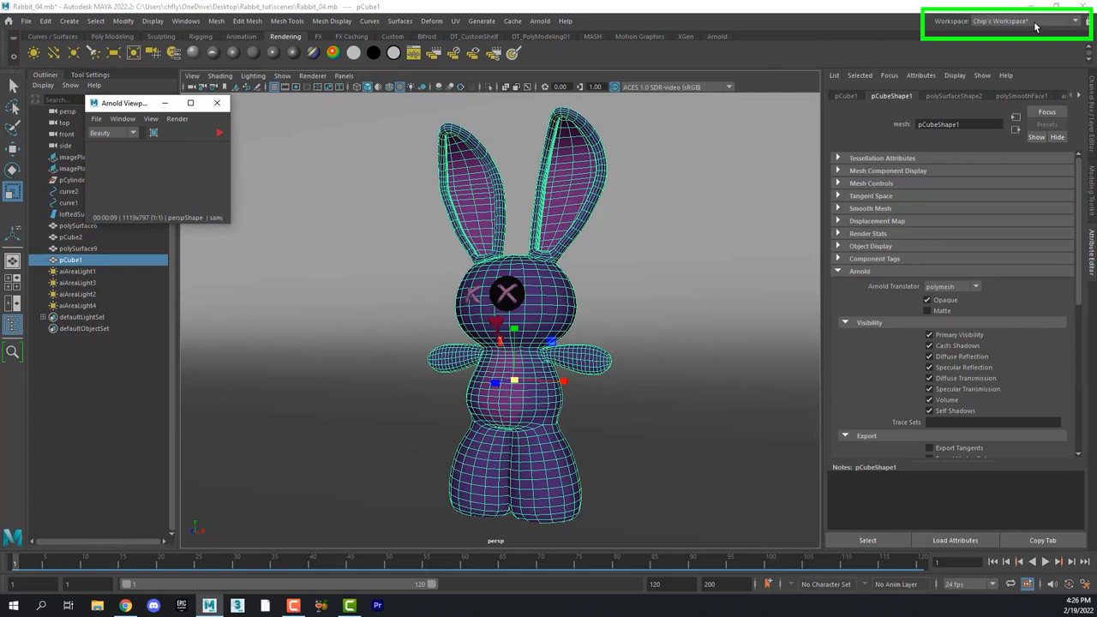
# Switch to the XGen Interactive Groom workspace and create groom splines on pCube1.
pyautogui.click(1075, 20)
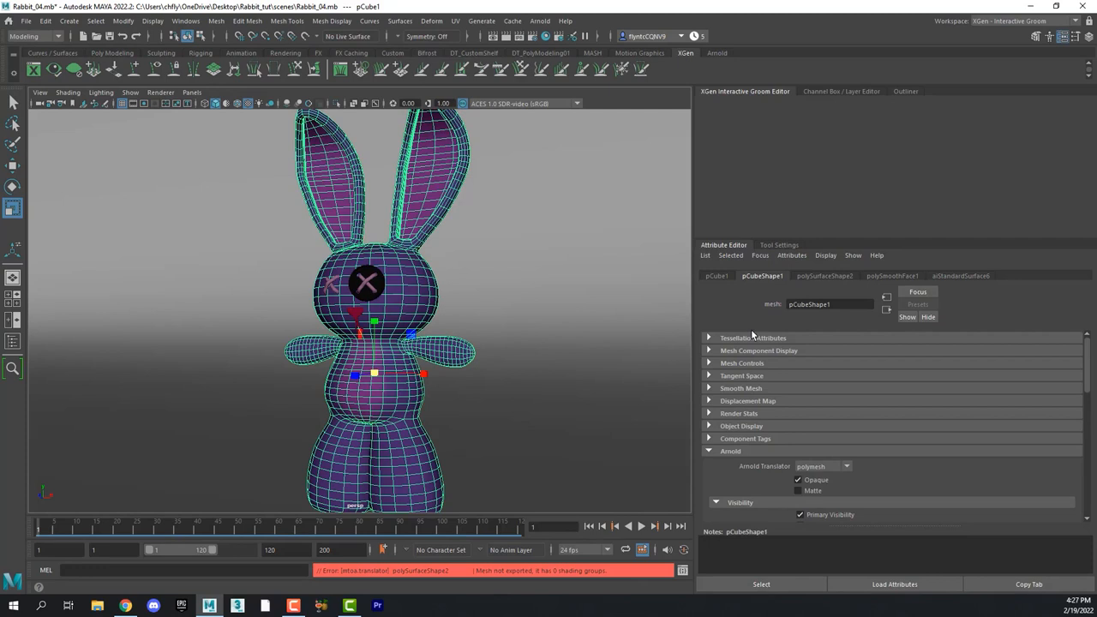
pyautogui.moveTo(480, 21)
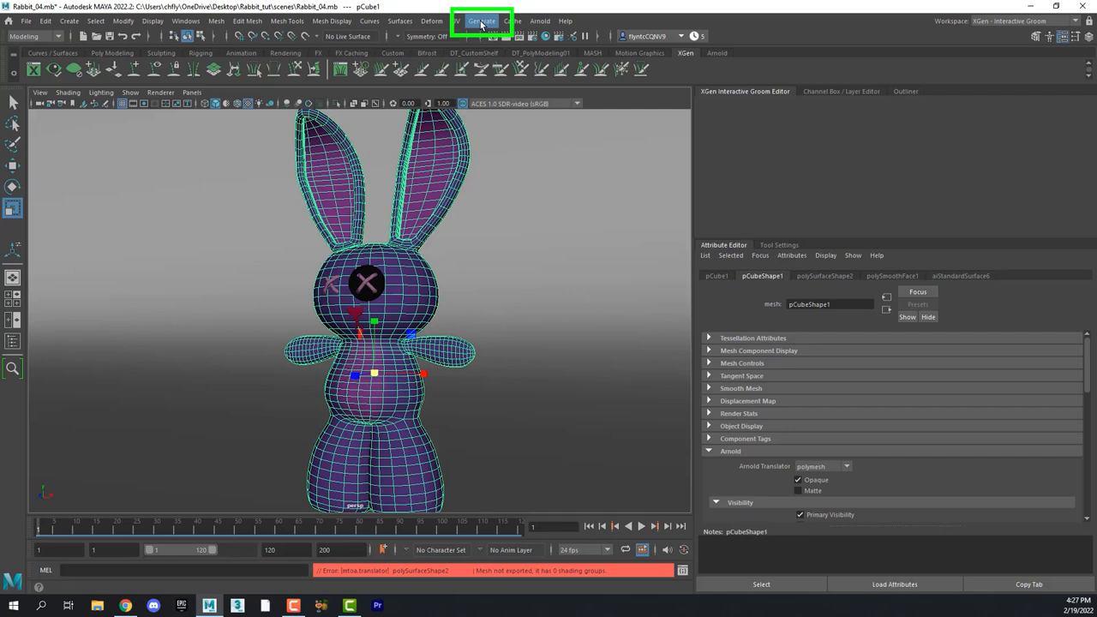
pyautogui.click(482, 21)
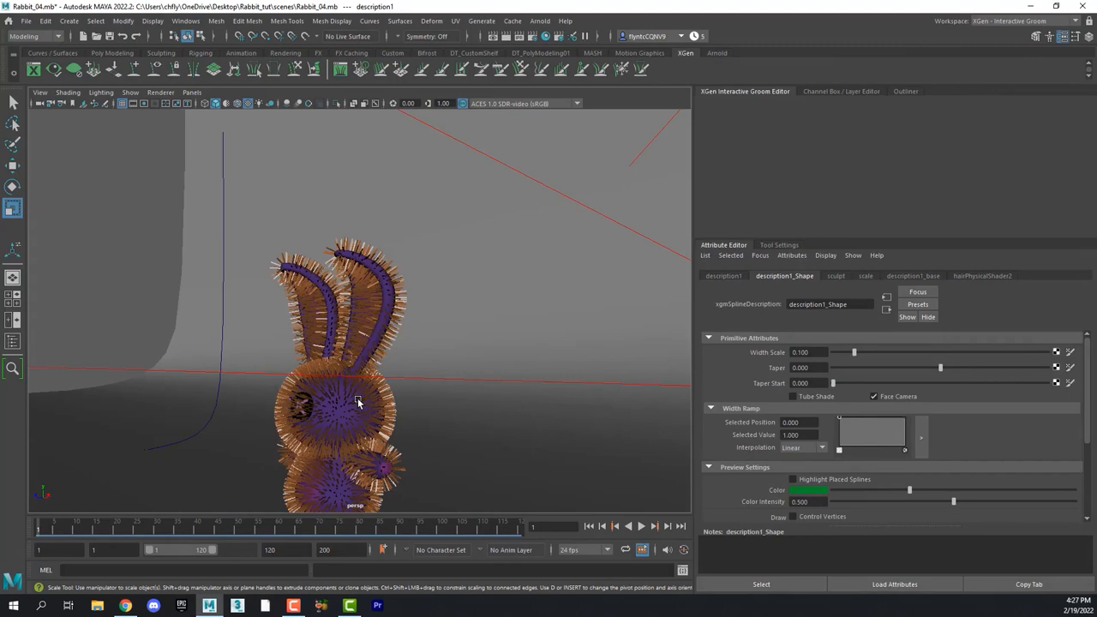
# Dolly the camera in on the rabbit's head to inspect the sparse groom splines.
pyautogui.moveTo(360, 386); pyautogui.dragTo(368, 309)
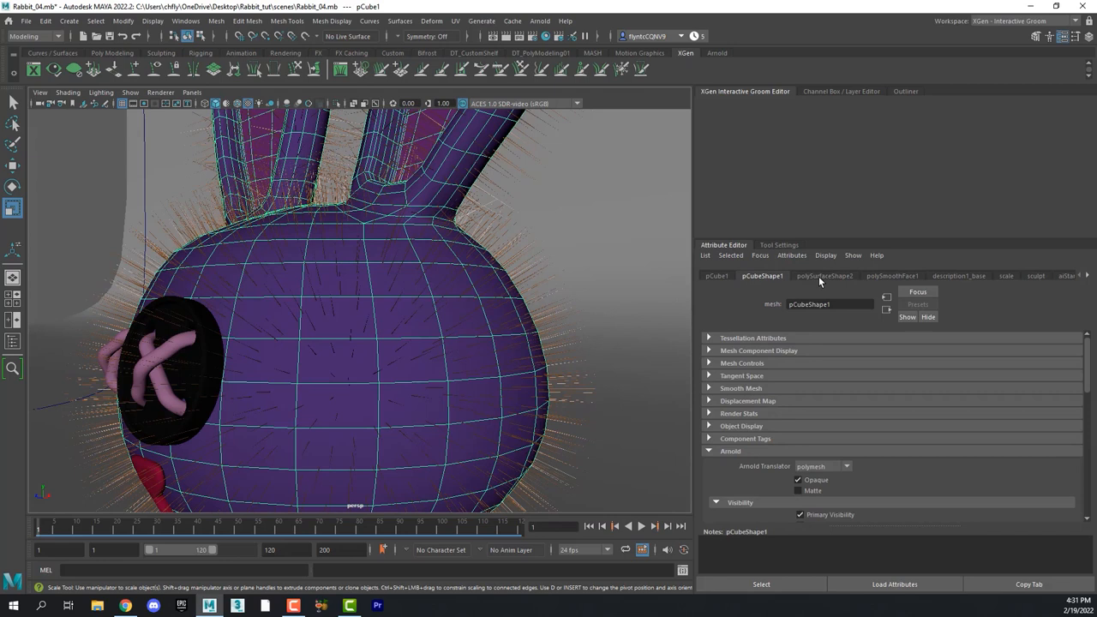
# Adjust the fur Scale modifier and raise the description1_base Density Multiplier.
pyautogui.click(1006, 275)
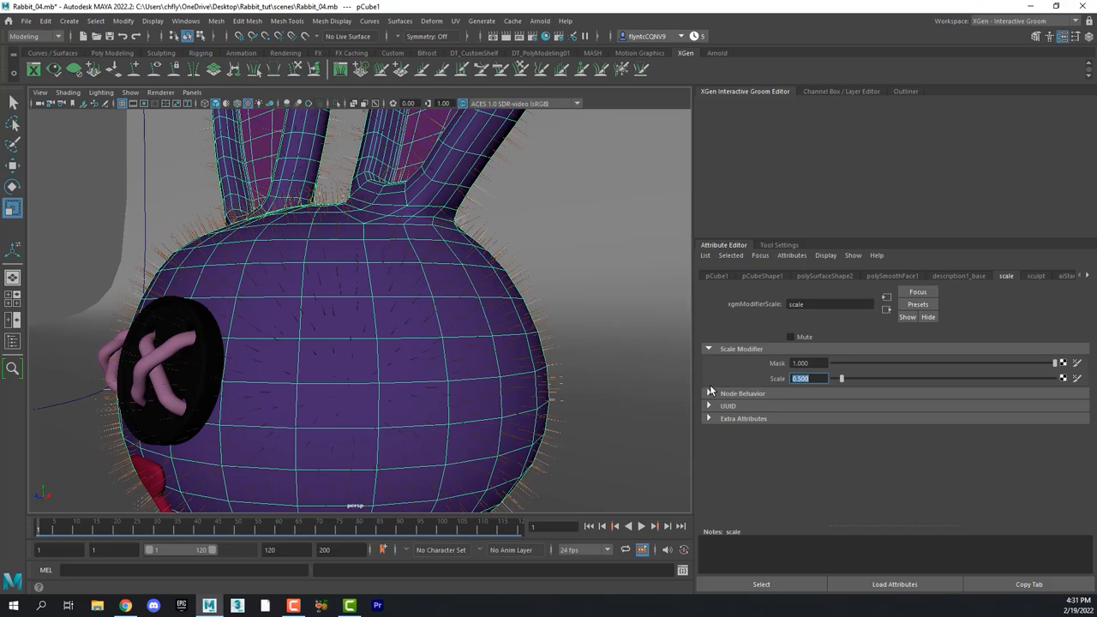
pyautogui.click(909, 274)
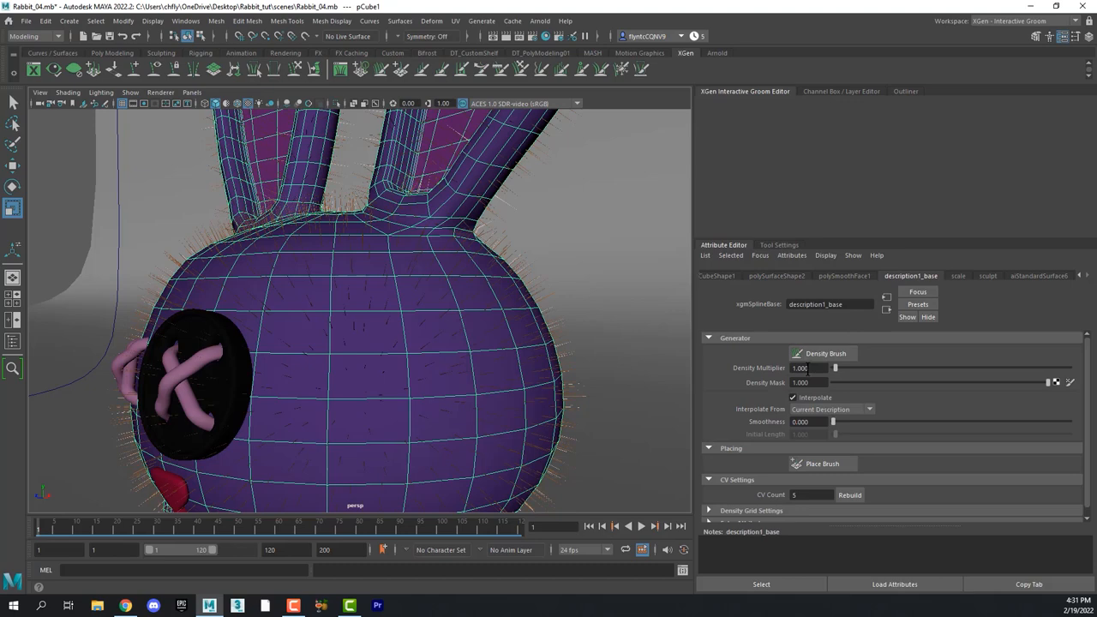
pyautogui.moveTo(837, 366); pyautogui.dragTo(903, 367)
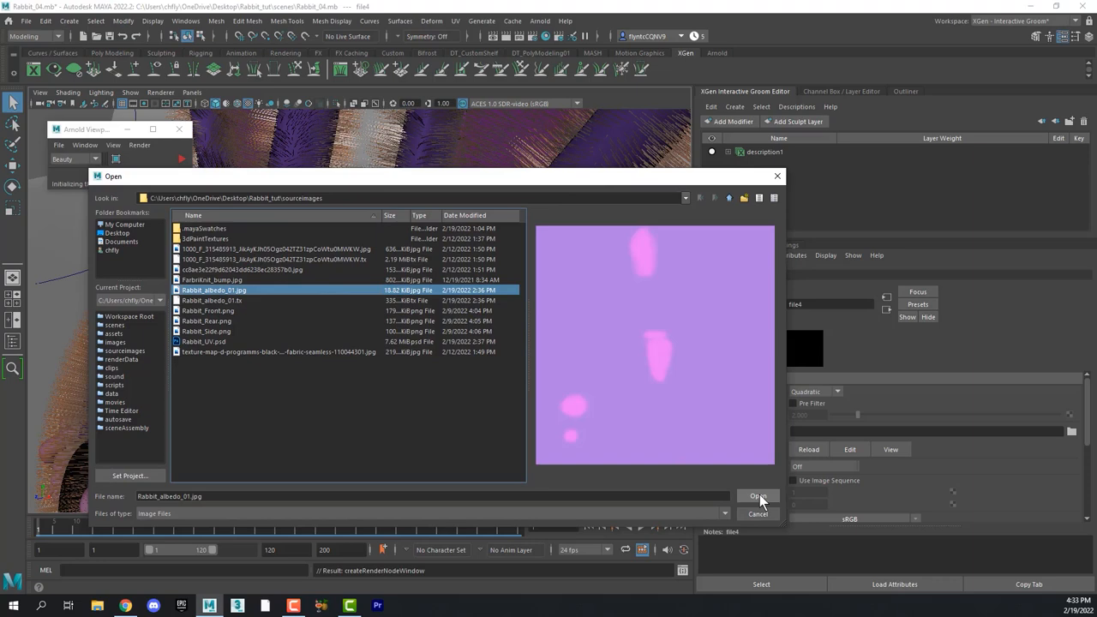
# Map hairPhysicalShader2 colour to a File texture using Rabbit_albedo_01.jpg.
pyautogui.click(756, 495)
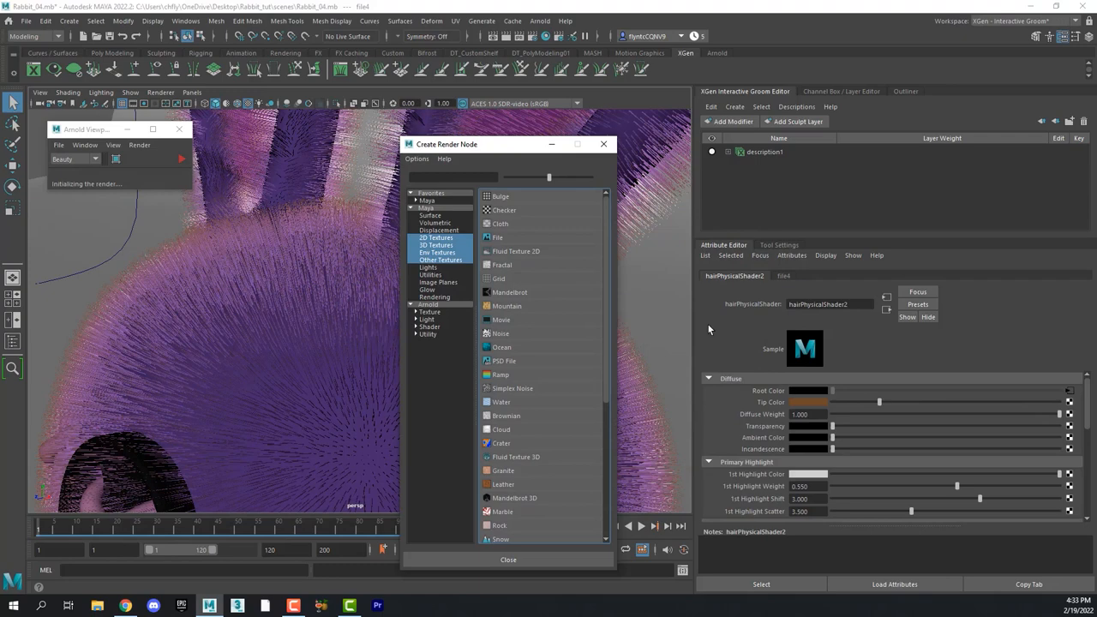
pyautogui.click(500, 236)
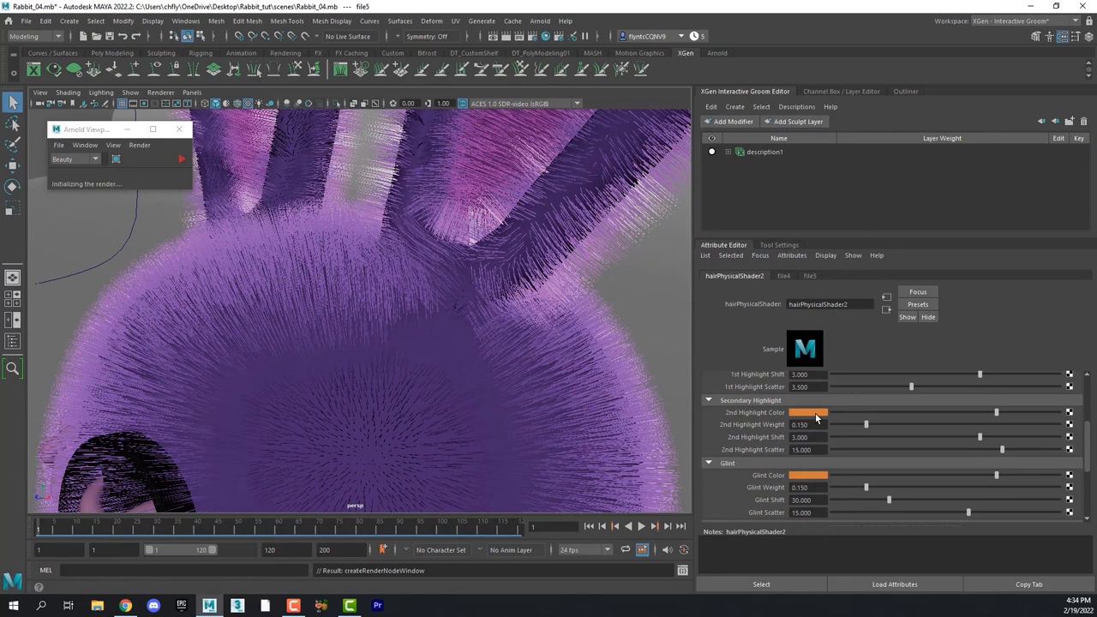
pyautogui.click(805, 411)
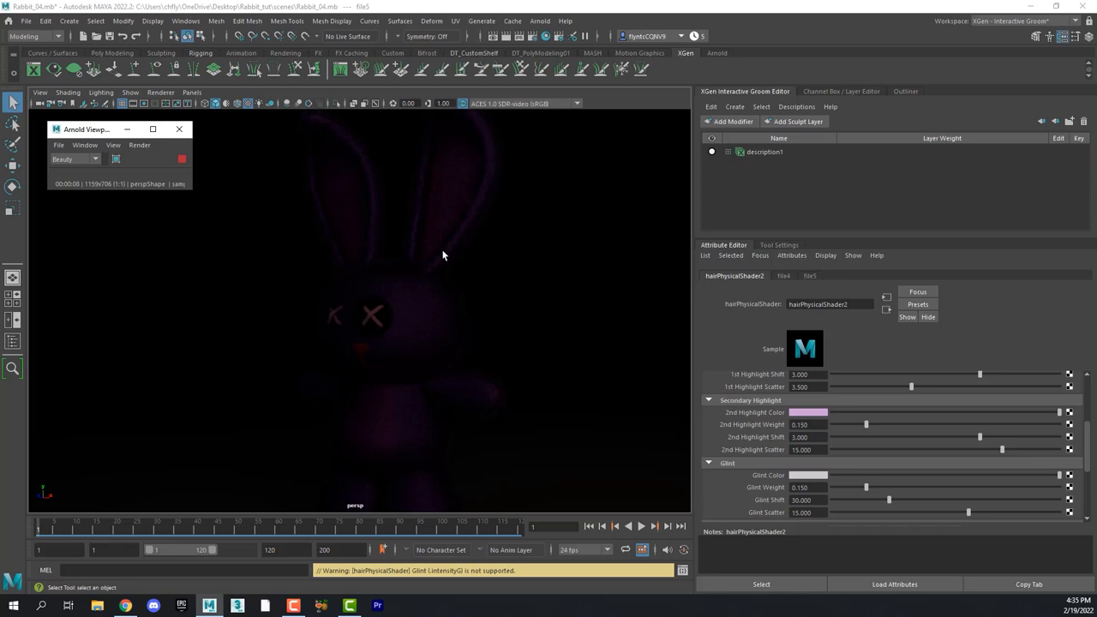
# Start a fresh Arnold RenderView render of the furry purple rabbit.
pyautogui.click(182, 157)
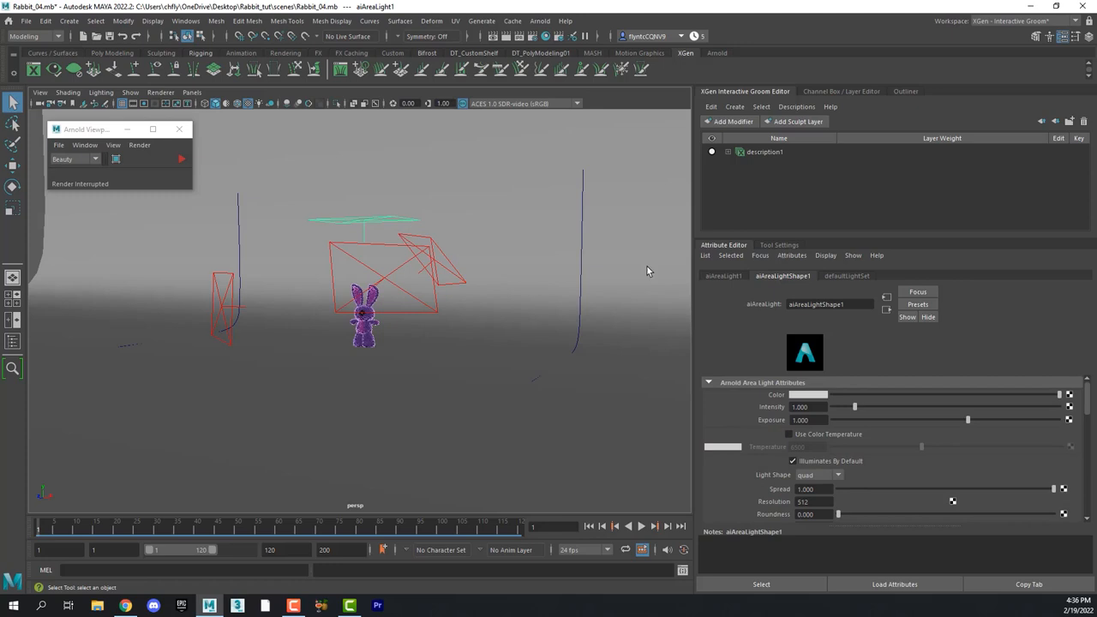
pyautogui.moveTo(180, 157)
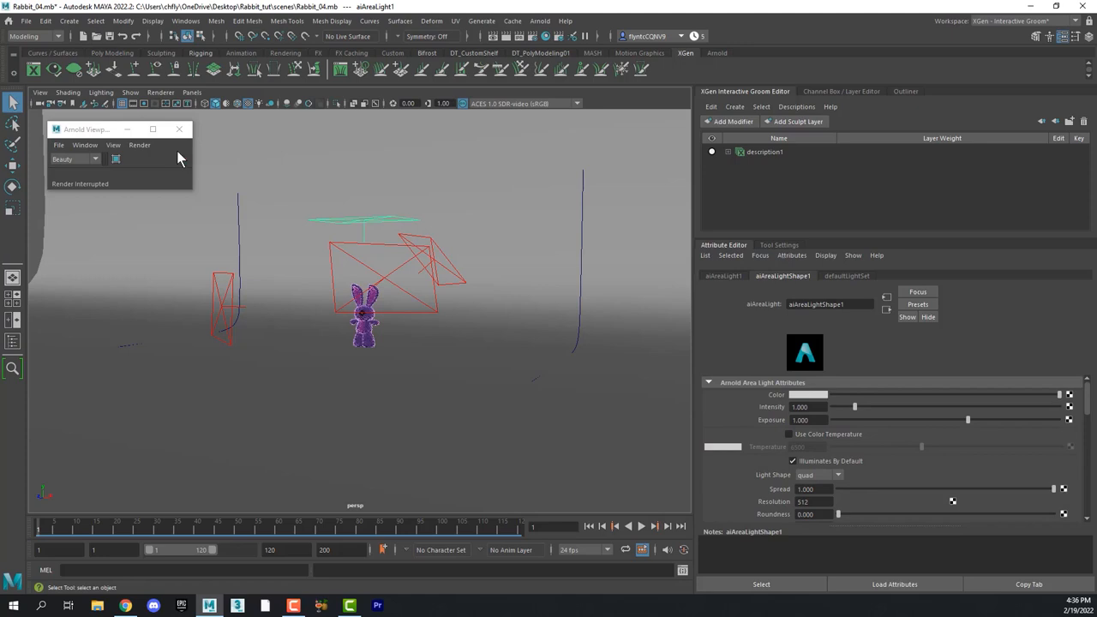
# Raise the aiAreaLight Exposure value, preview the render, then close Arnold RenderView.
pyautogui.tripleClick(807, 420)
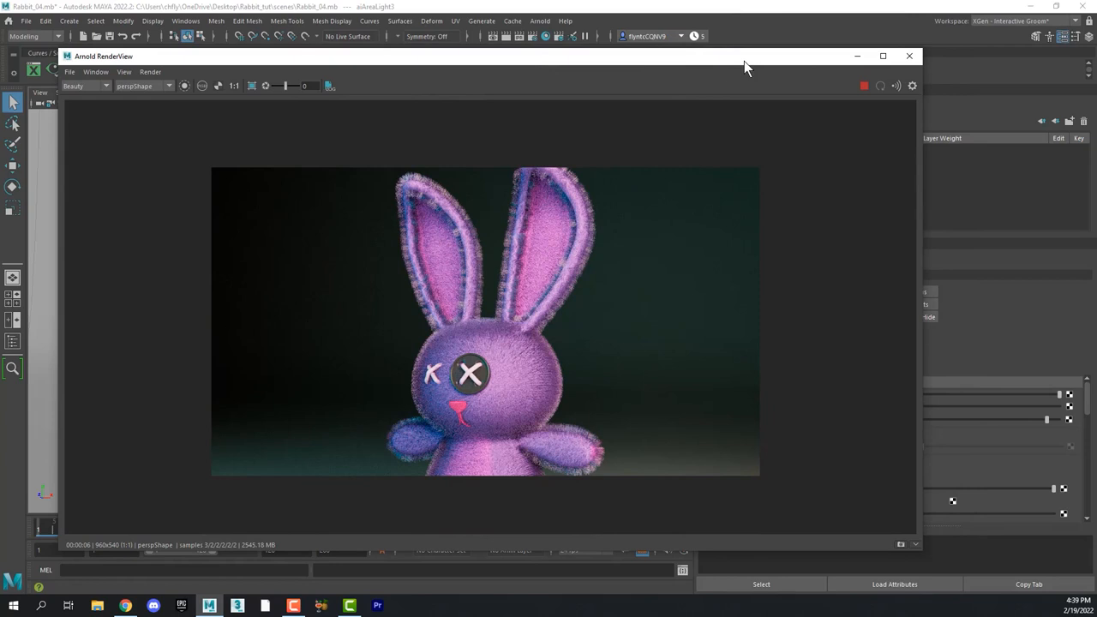
pyautogui.click(909, 55)
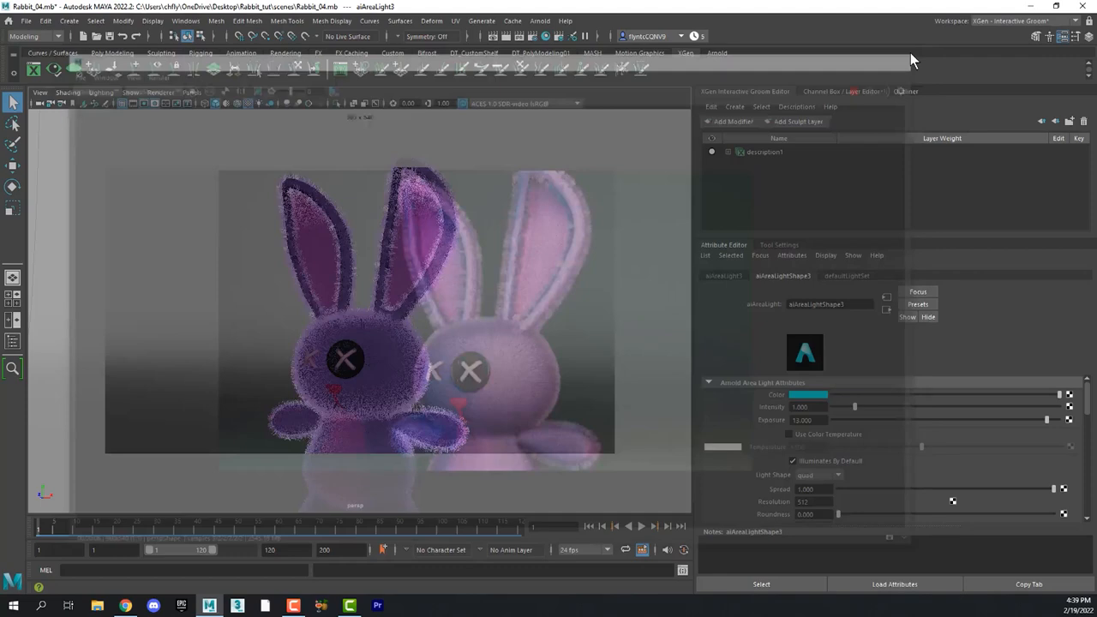
# Set description1's Density Multiplier to 80 and preview the thicker coat in an Arnold render.
pyautogui.click(764, 151)
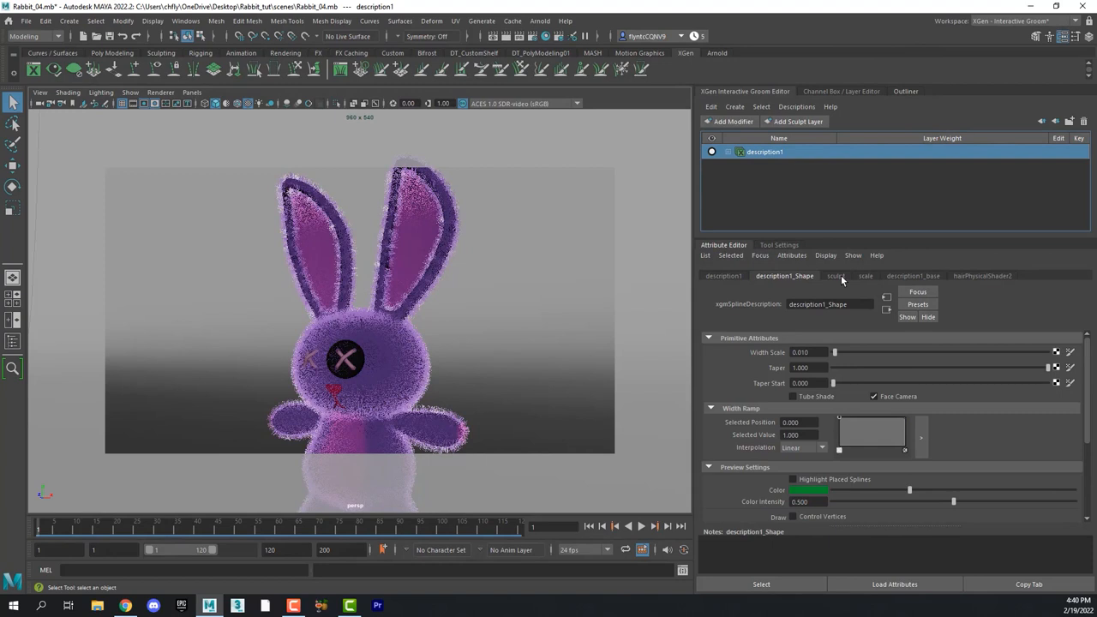
pyautogui.click(912, 274)
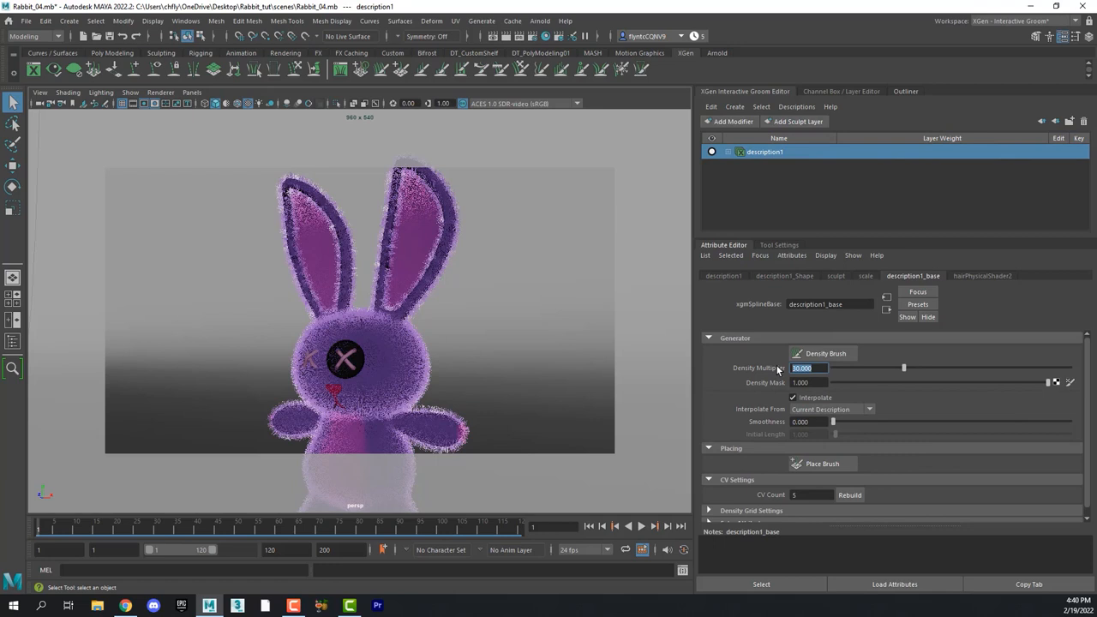
pyautogui.write('8')
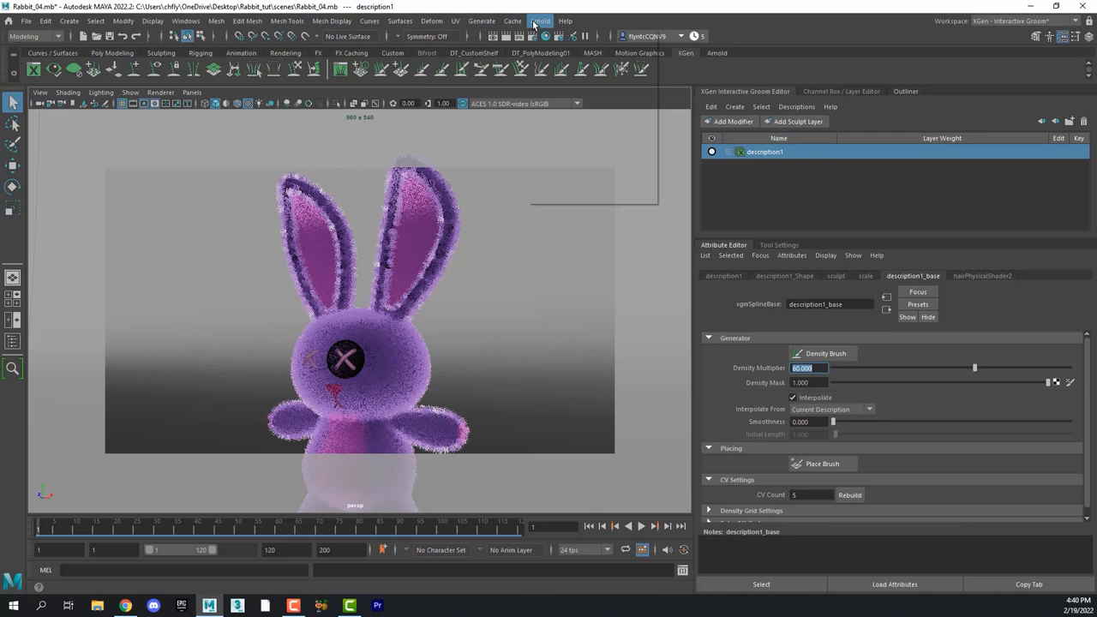
pyautogui.click(538, 21)
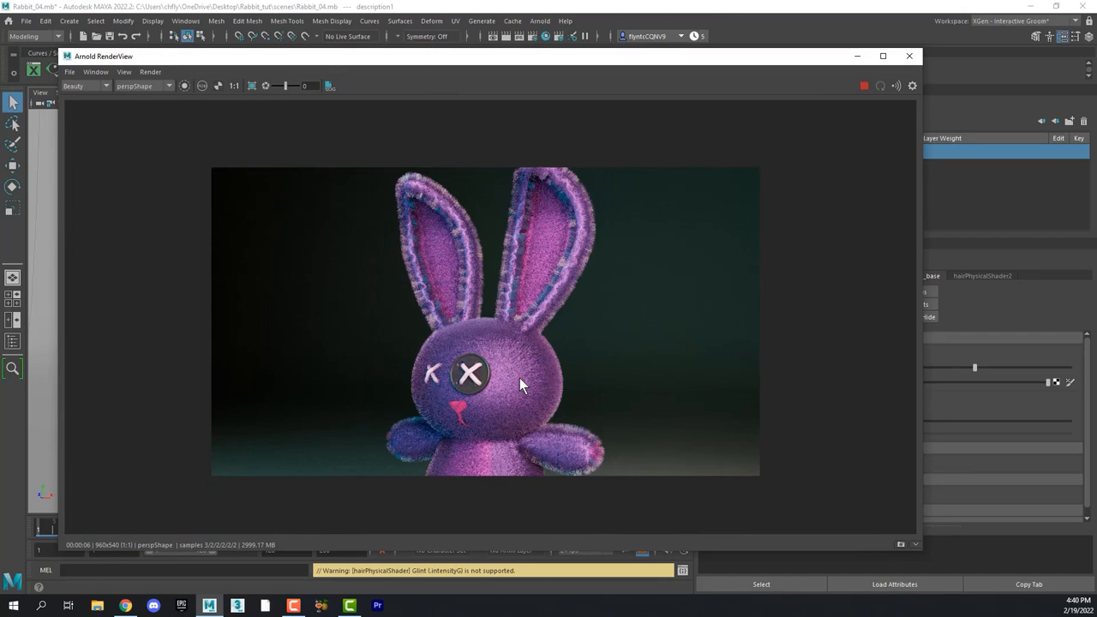
pyautogui.click(908, 55)
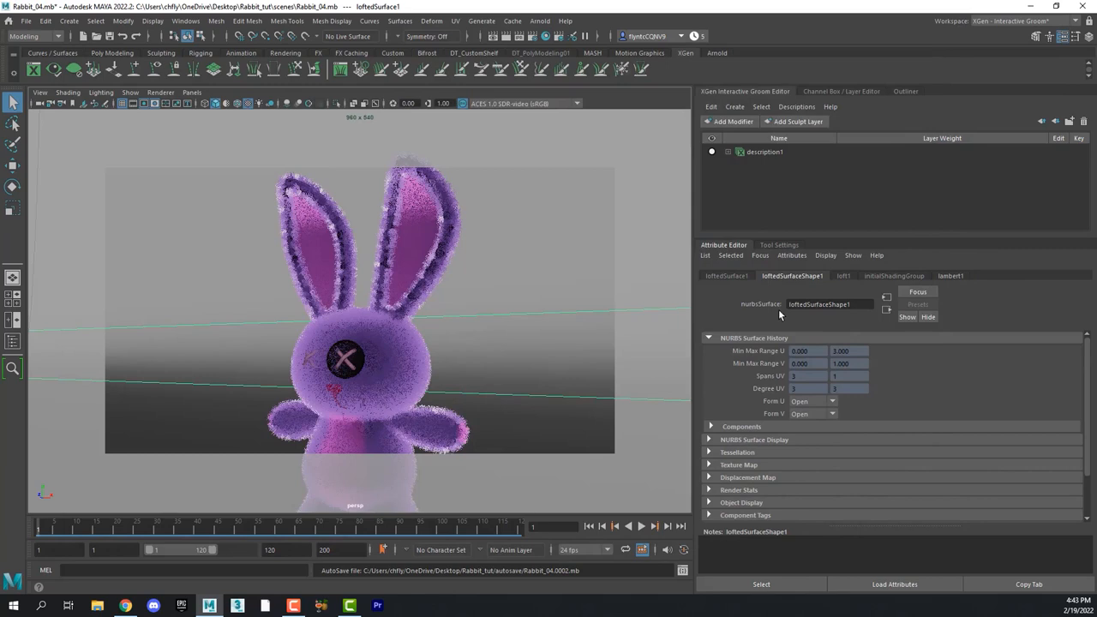
# Zoom onto the rabbit's head and bring up description1's noise modifier settings.
pyautogui.click(764, 151)
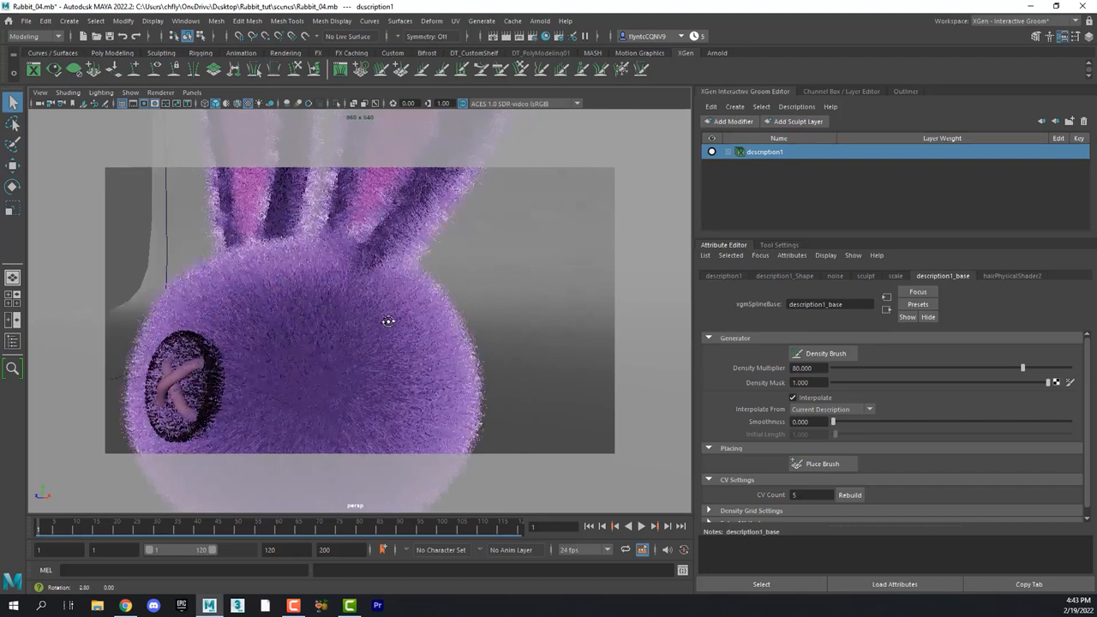
pyautogui.click(832, 274)
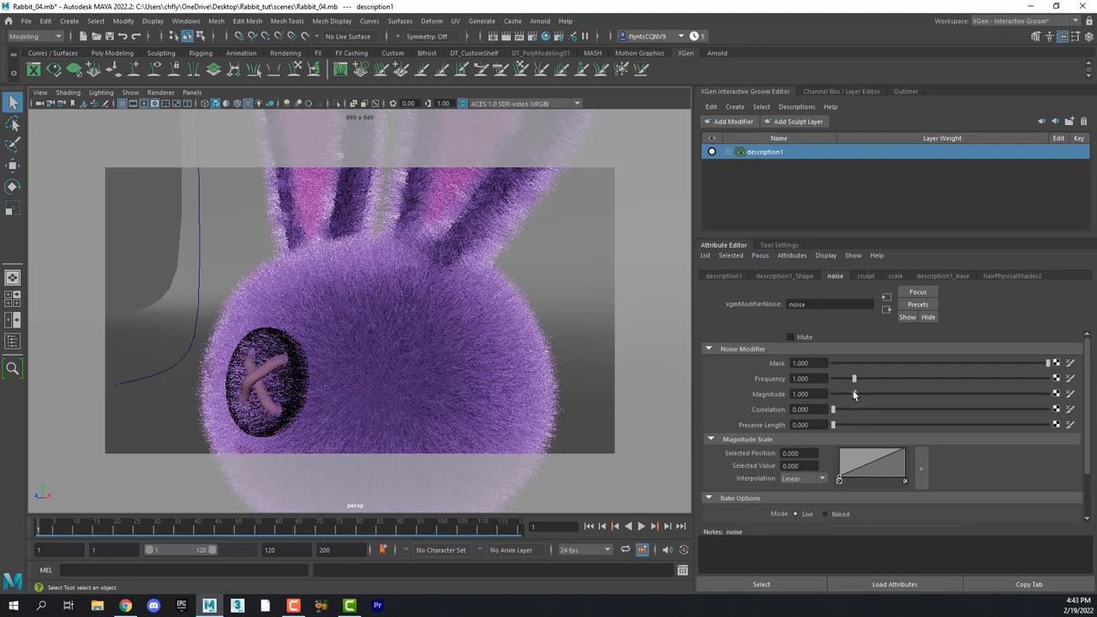
pyautogui.click(538, 20)
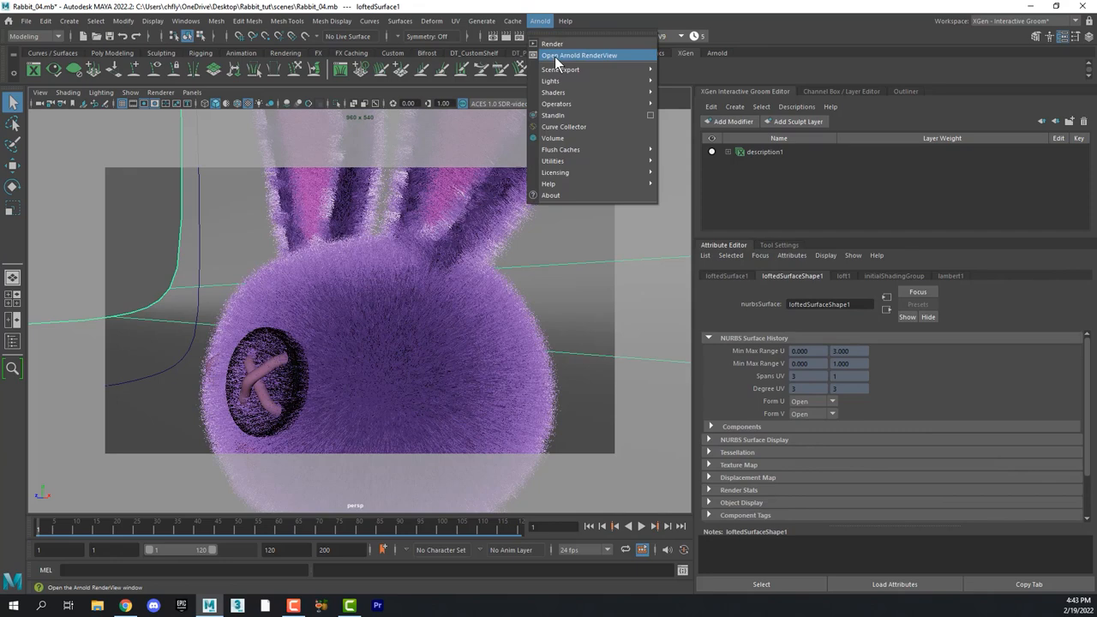
# Re-render in Arnold RenderView while raising the noise modifier's Magnitude for frizzier hair.
pyautogui.click(579, 55)
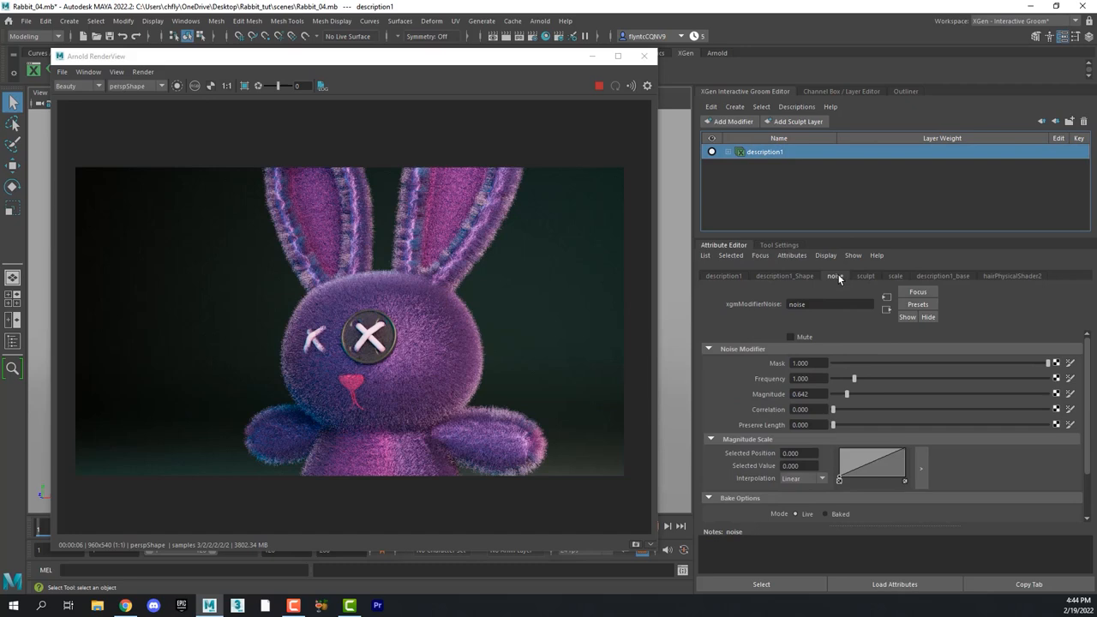
pyautogui.moveTo(843, 393); pyautogui.dragTo(874, 393)
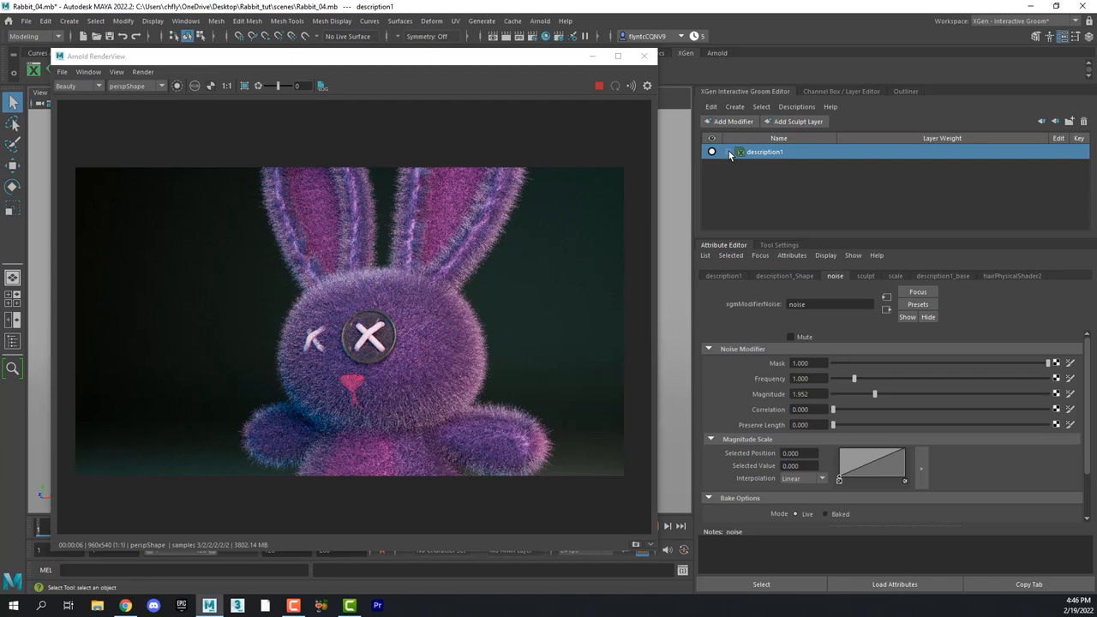
# Map a new Noise texture node onto description1's noise modifier.
pyautogui.click(727, 151)
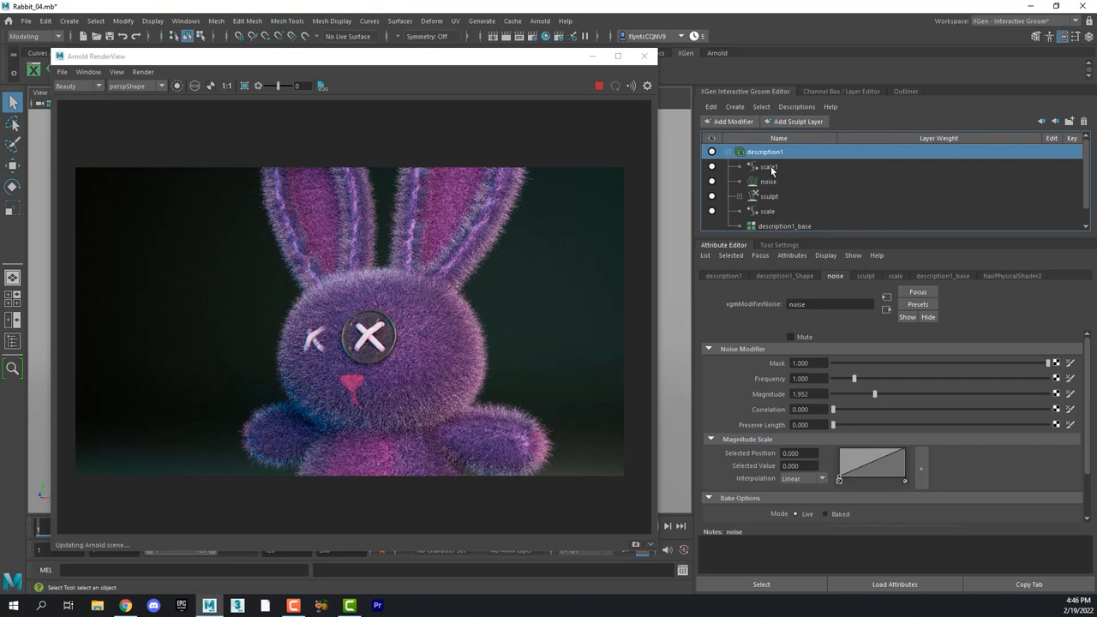
pyautogui.click(768, 166)
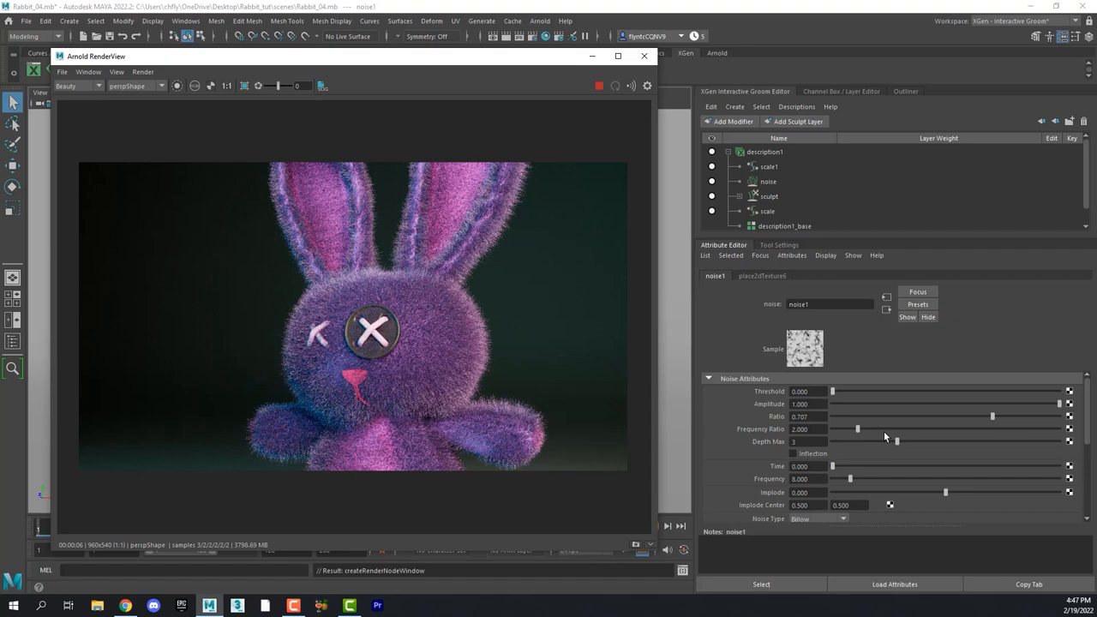
# Adjust noise1's Frequency Ratio and drag its Frequency up while watching the Arnold render.
pyautogui.moveTo(857, 429); pyautogui.dragTo(927, 428)
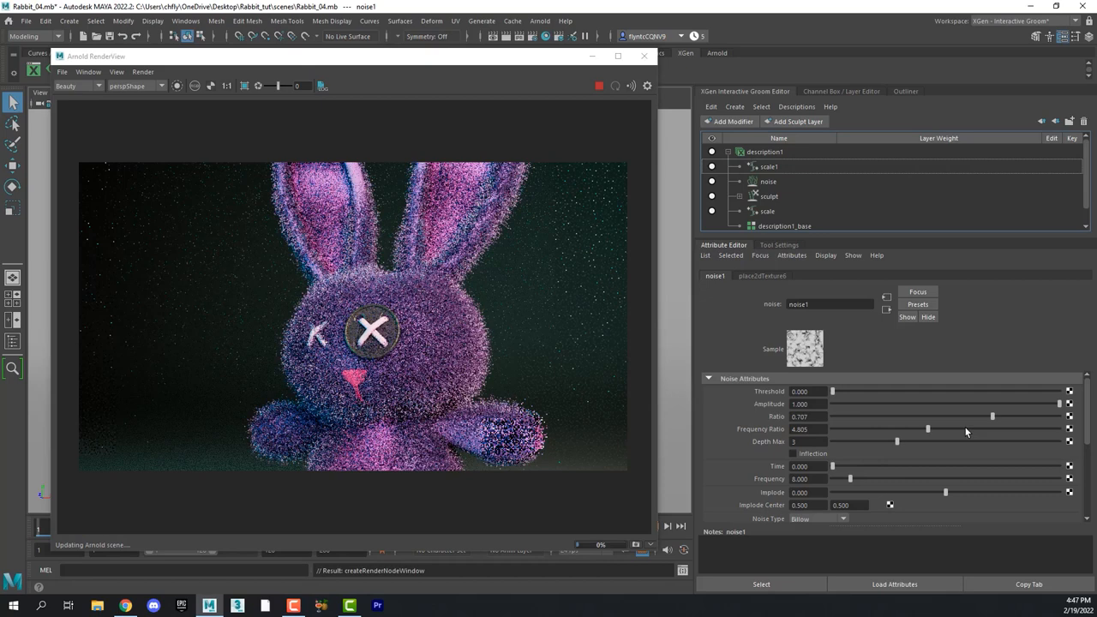
pyautogui.moveTo(927, 428); pyautogui.dragTo(967, 428)
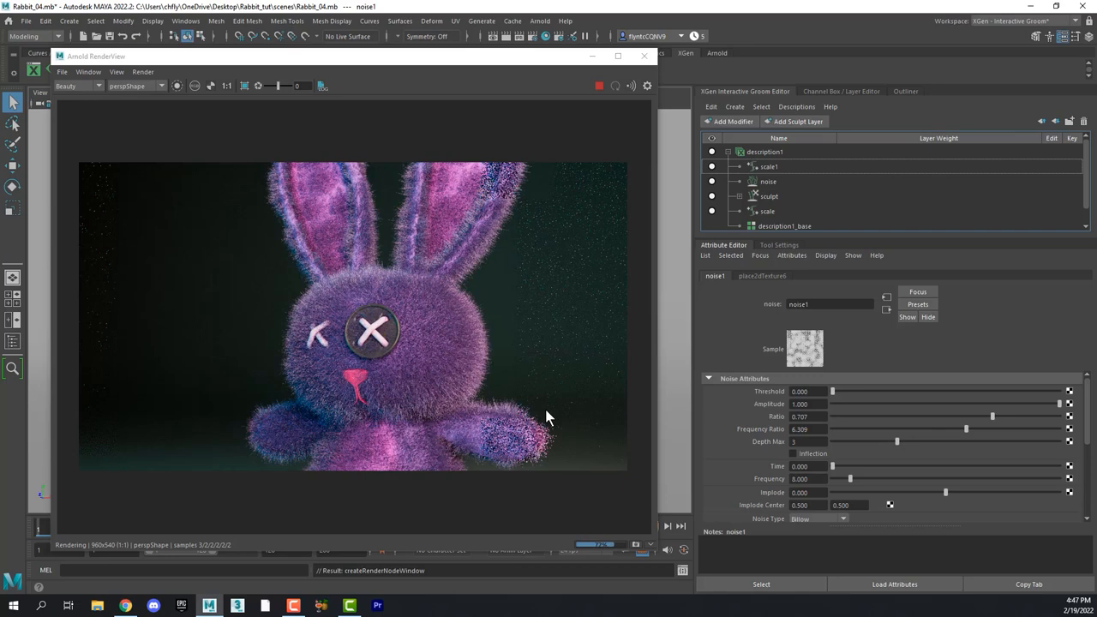
pyautogui.moveTo(966, 428); pyautogui.dragTo(878, 429)
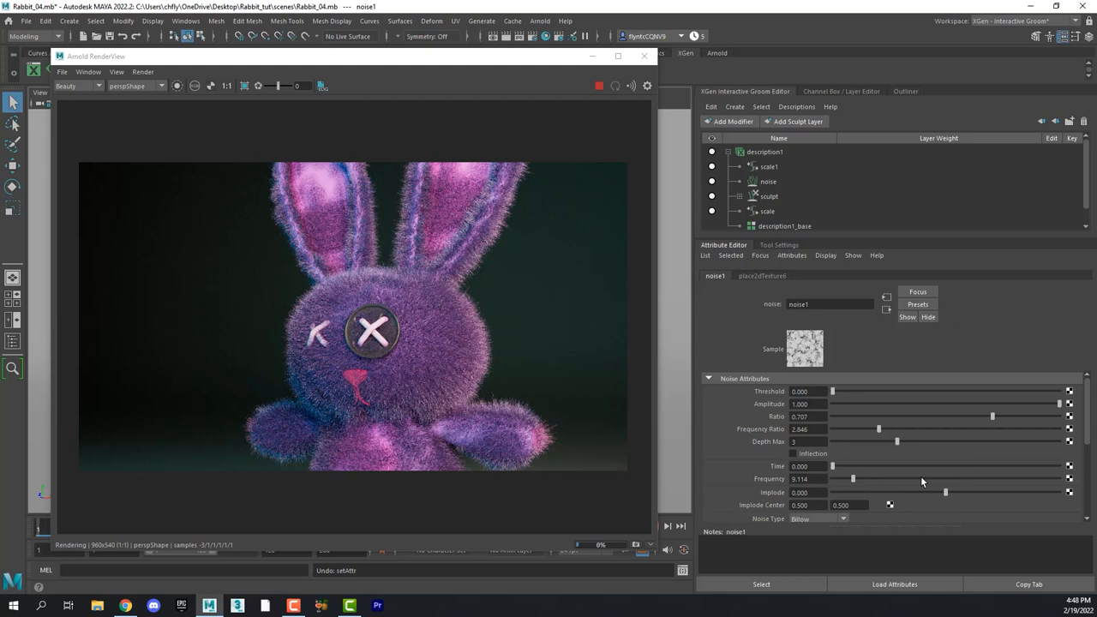
pyautogui.moveTo(854, 478); pyautogui.dragTo(922, 478)
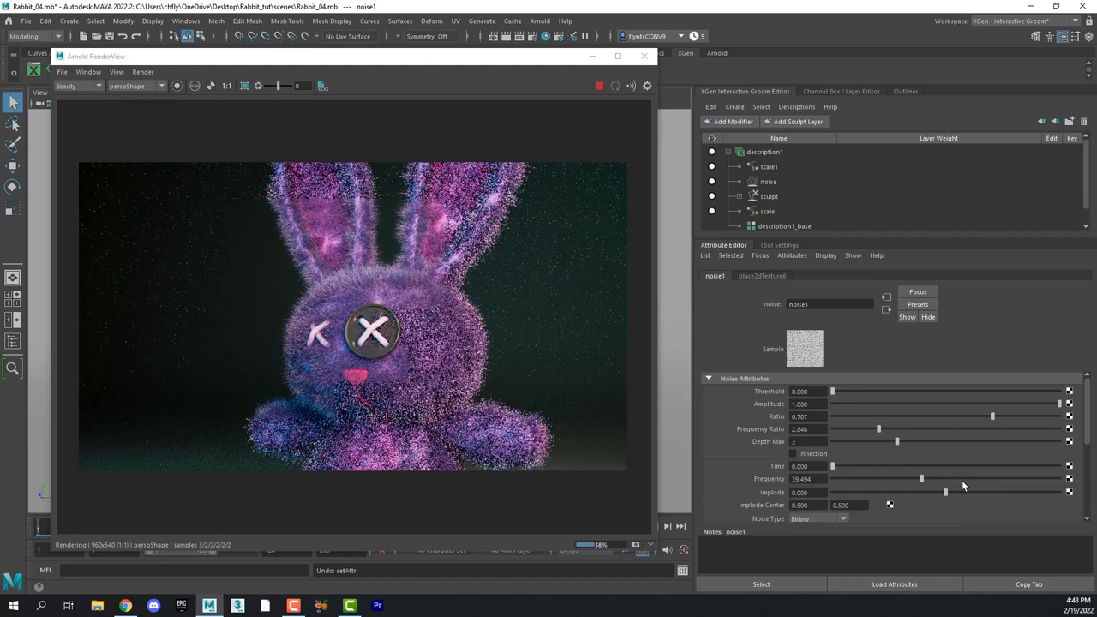
pyautogui.moveTo(922, 480); pyautogui.dragTo(973, 480)
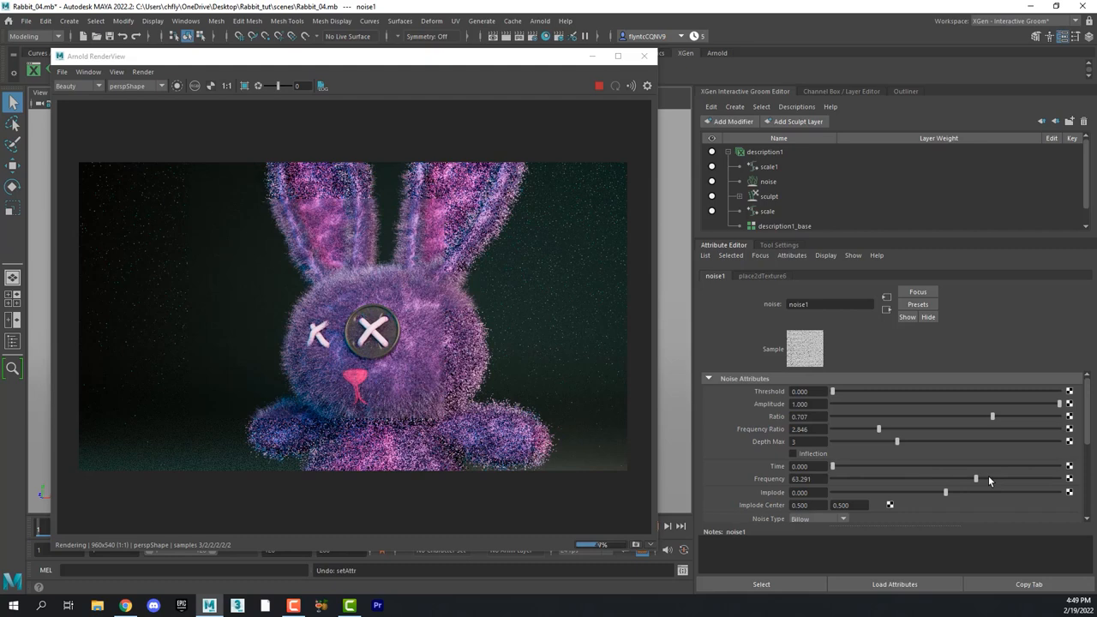
pyautogui.moveTo(976, 478); pyautogui.dragTo(1026, 478)
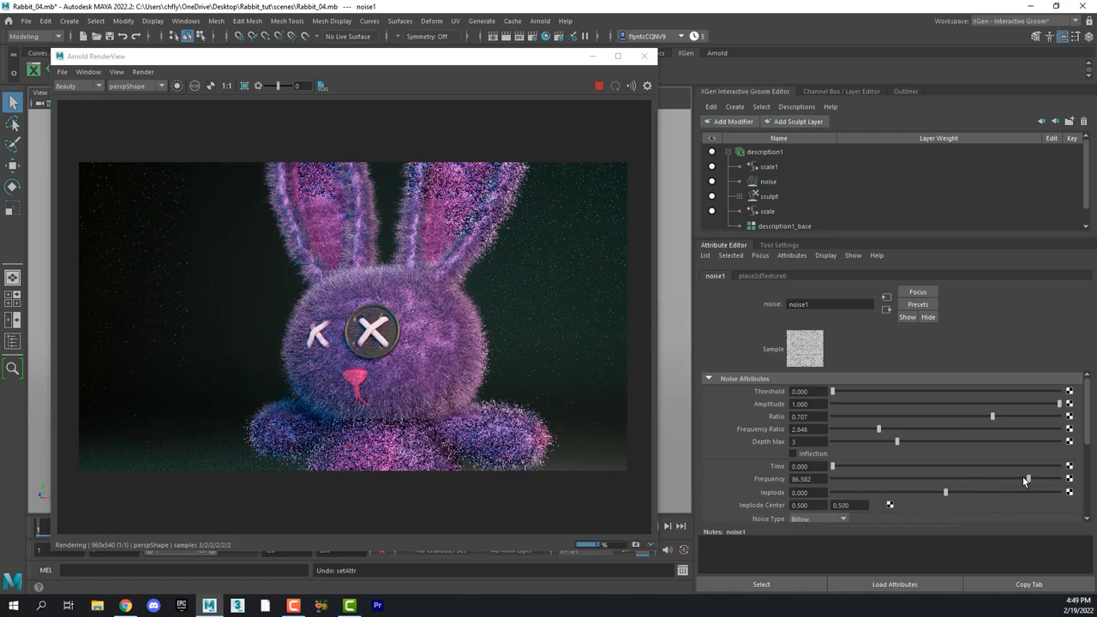
pyautogui.moveTo(1026, 478); pyautogui.dragTo(1048, 478)
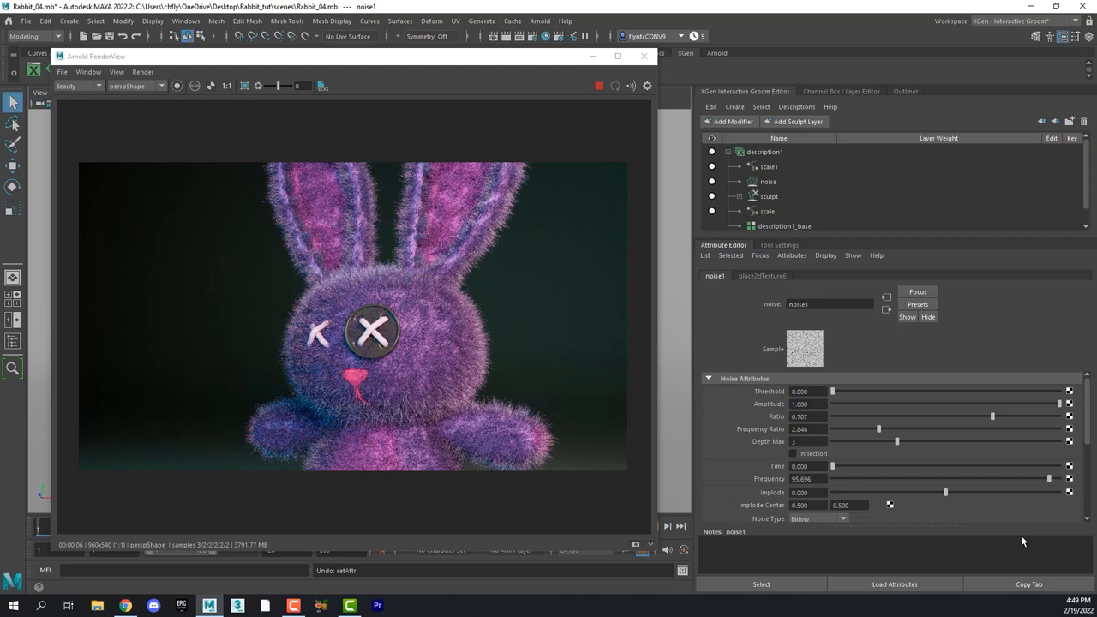
pyautogui.tripleClick(807, 478)
pyautogui.write('100.000')
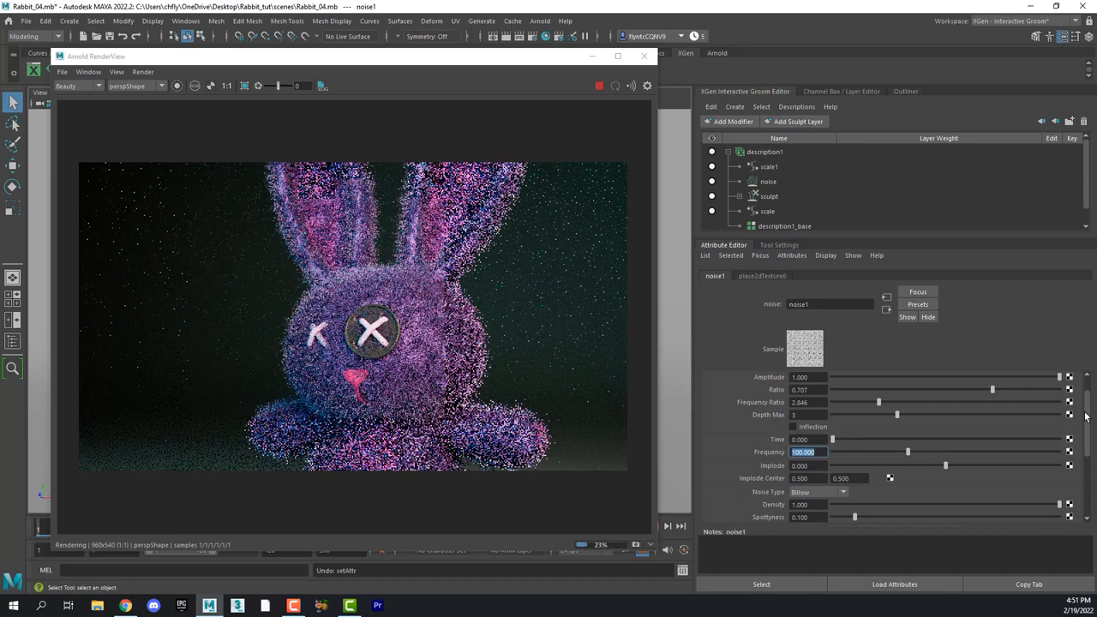
# Enter 150 as the noise1 texture's Frequency value.
pyautogui.scroll(-3)
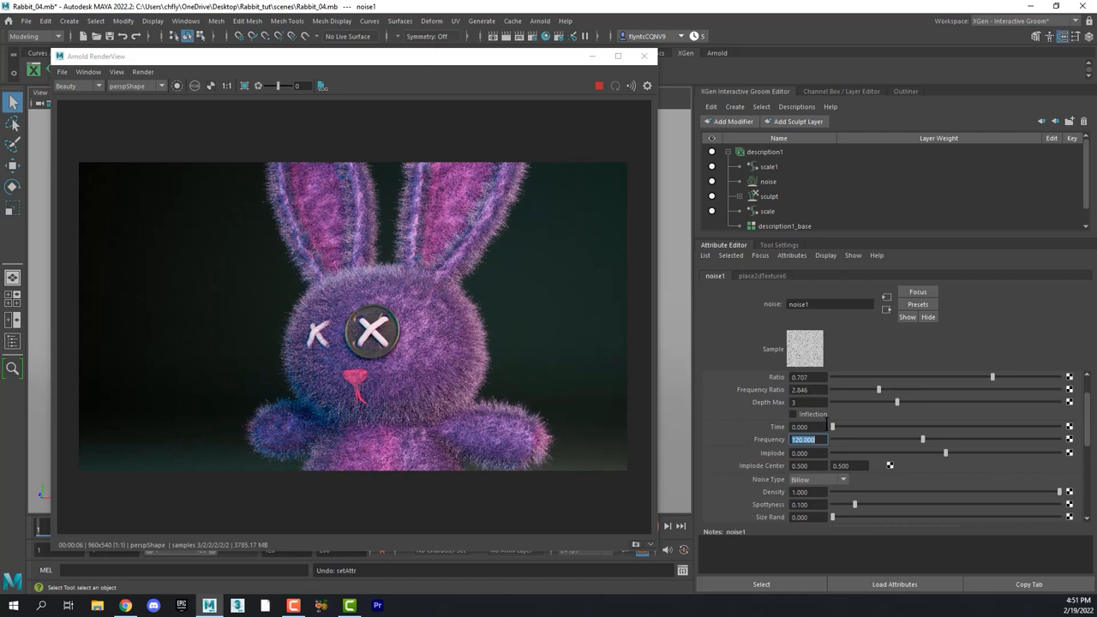
pyautogui.write('150.000')
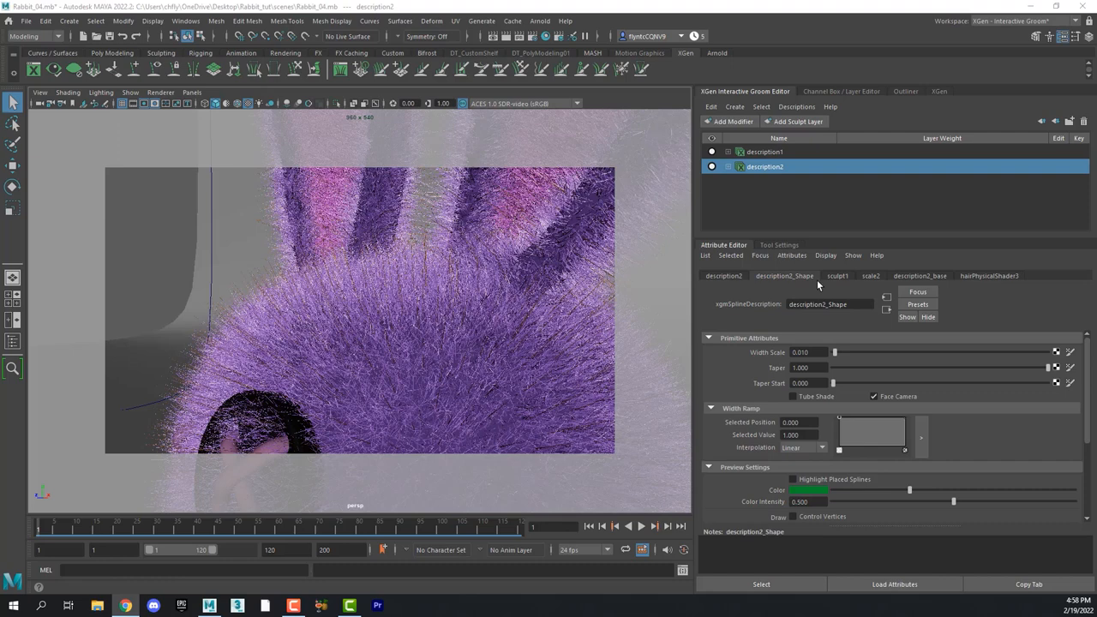
# Give description2 a Scale modifier of about 0.2 and a Noise modifier with lowered frequency.
pyautogui.click(871, 274)
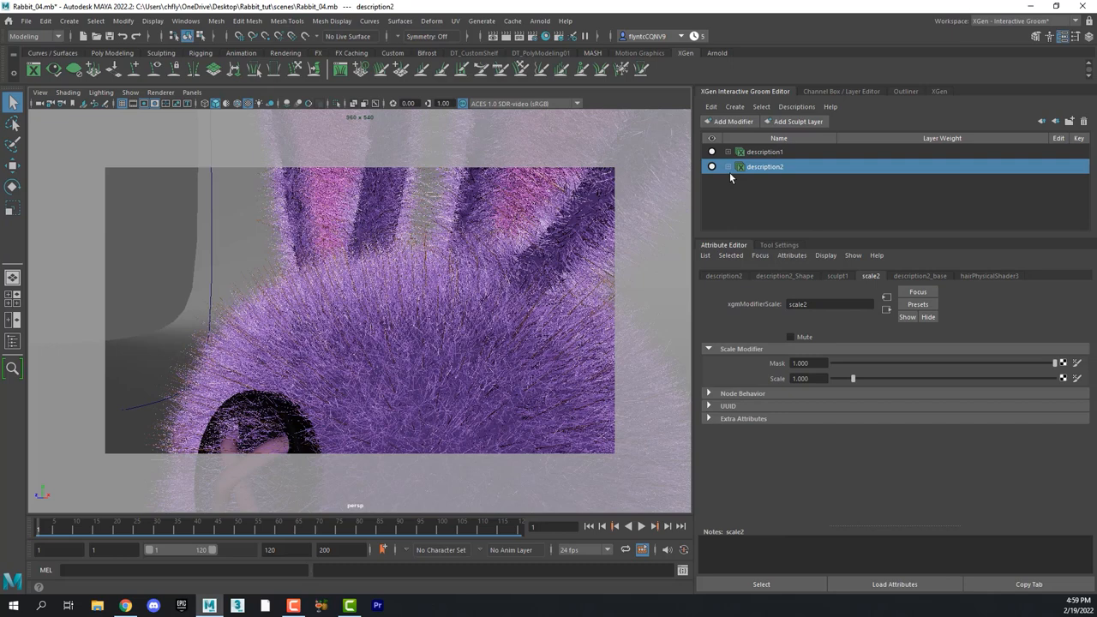
pyautogui.click(728, 166)
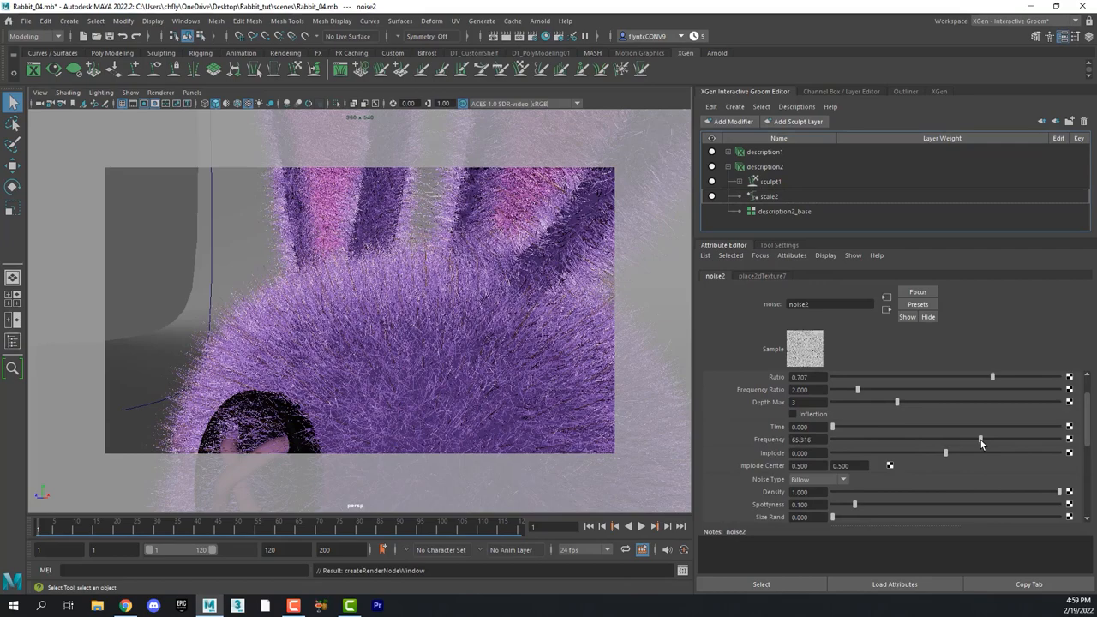
pyautogui.moveTo(980, 438); pyautogui.dragTo(999, 439)
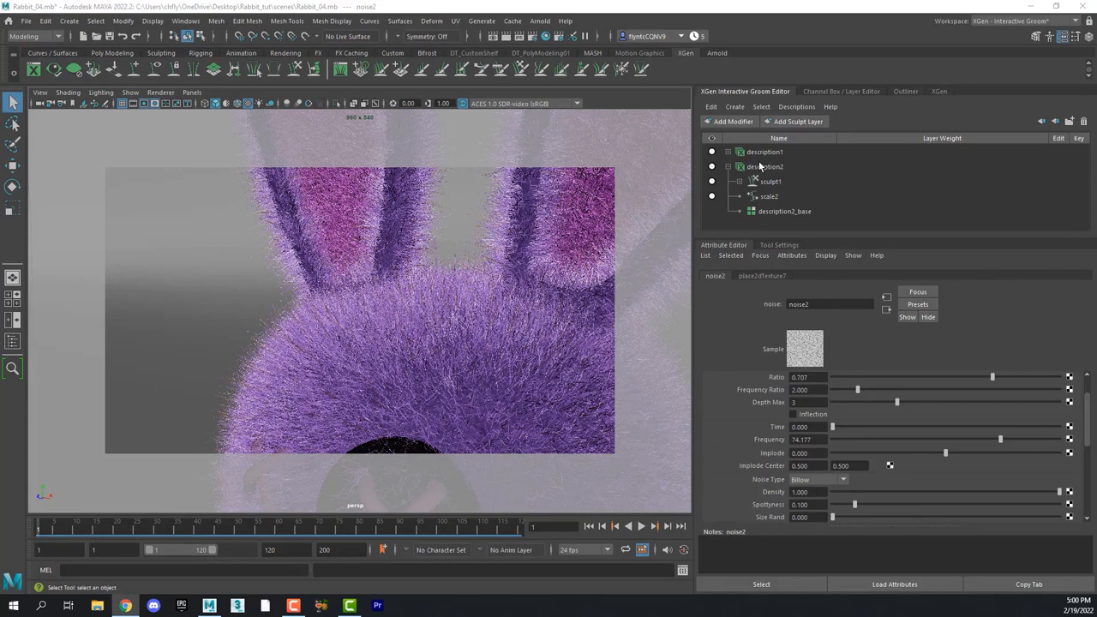
pyautogui.click(764, 166)
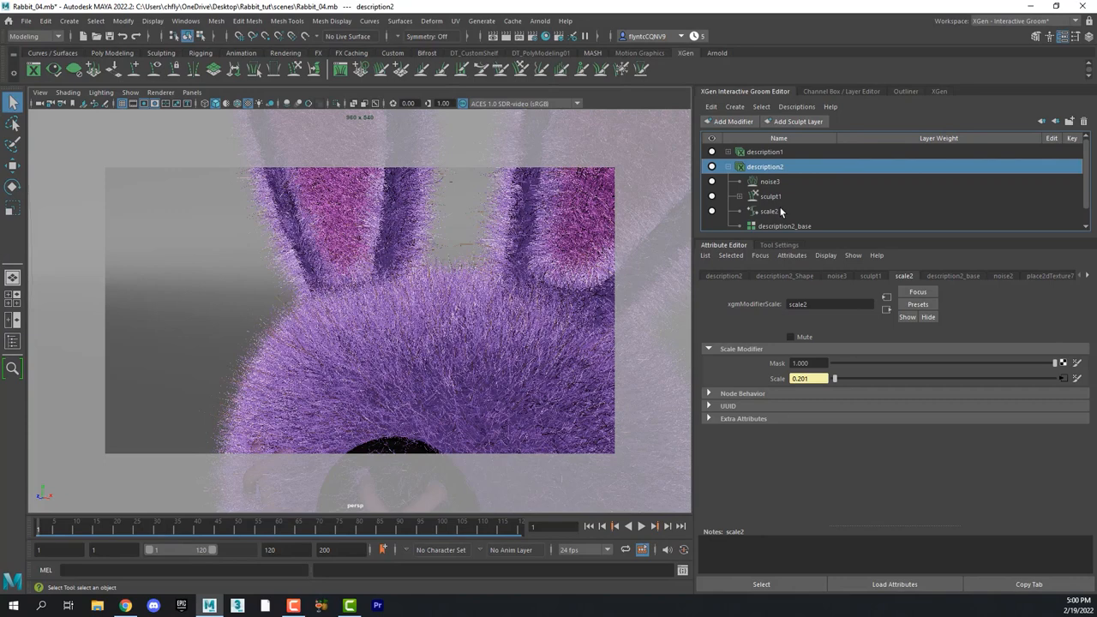
pyautogui.click(770, 182)
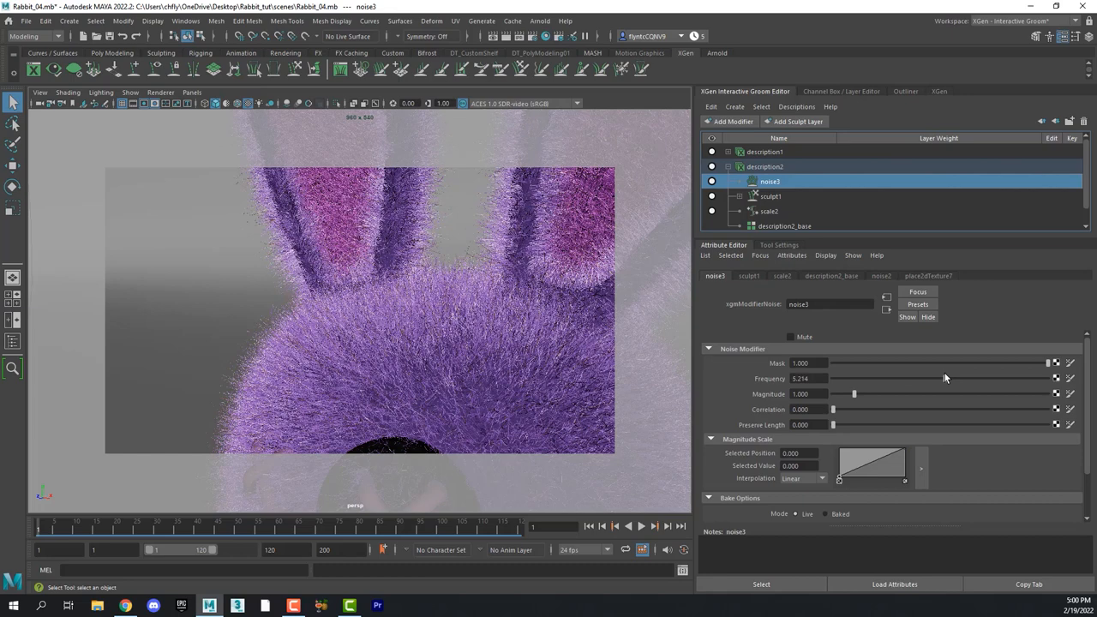
pyautogui.click(764, 166)
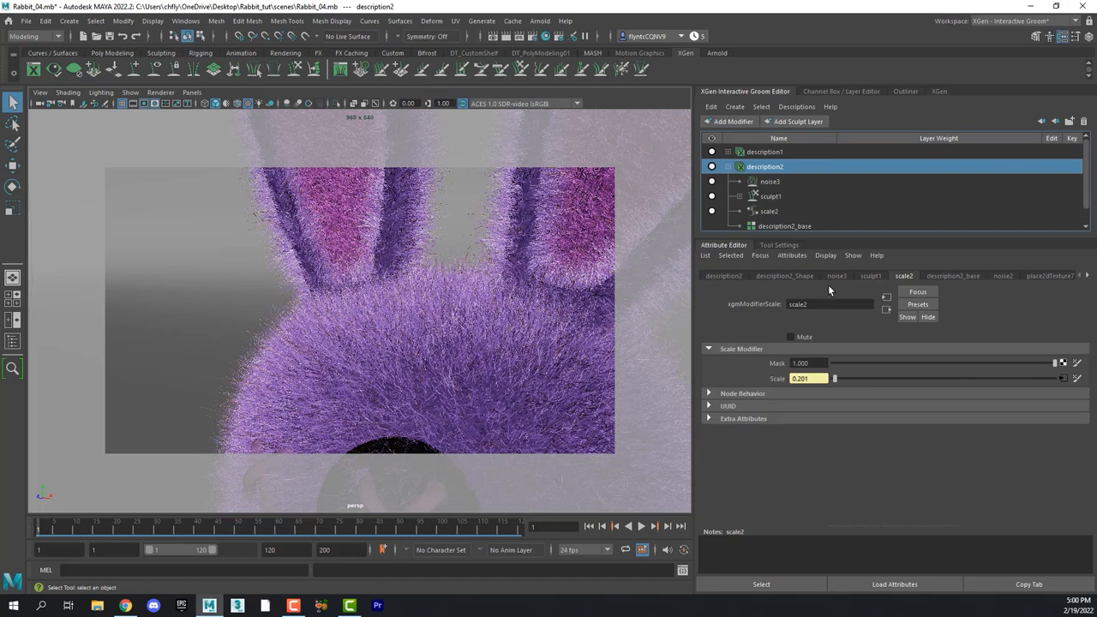
# Show description2_base's Generation density attributes.
pyautogui.click(953, 274)
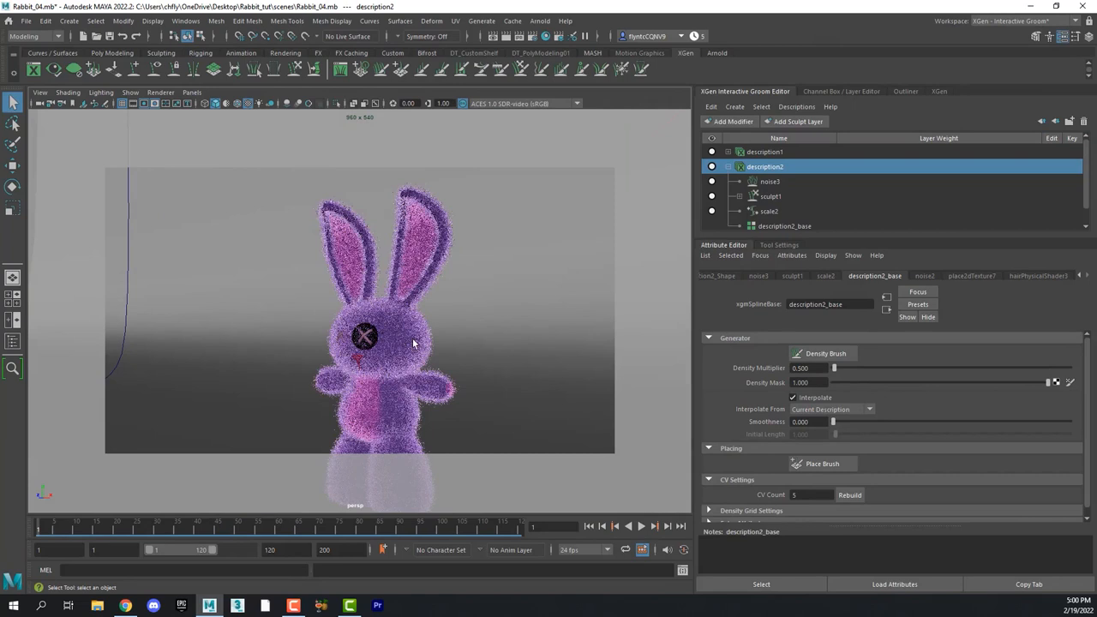
# Load Rabbit_albedo_01.jpg into the file texture node.
pyautogui.click(1038, 275)
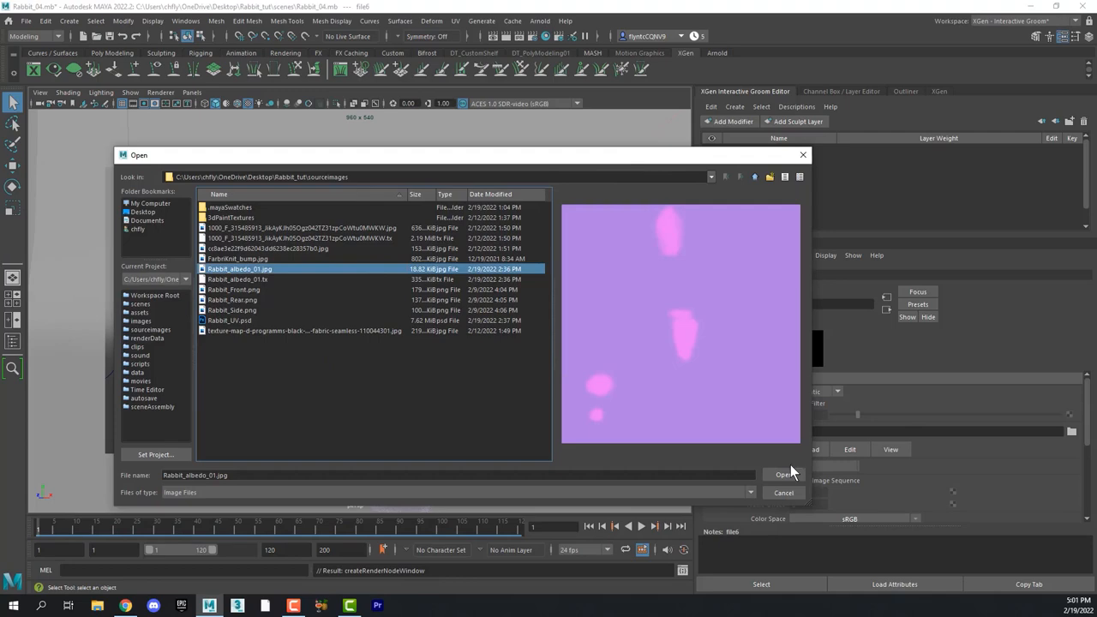
pyautogui.click(782, 472)
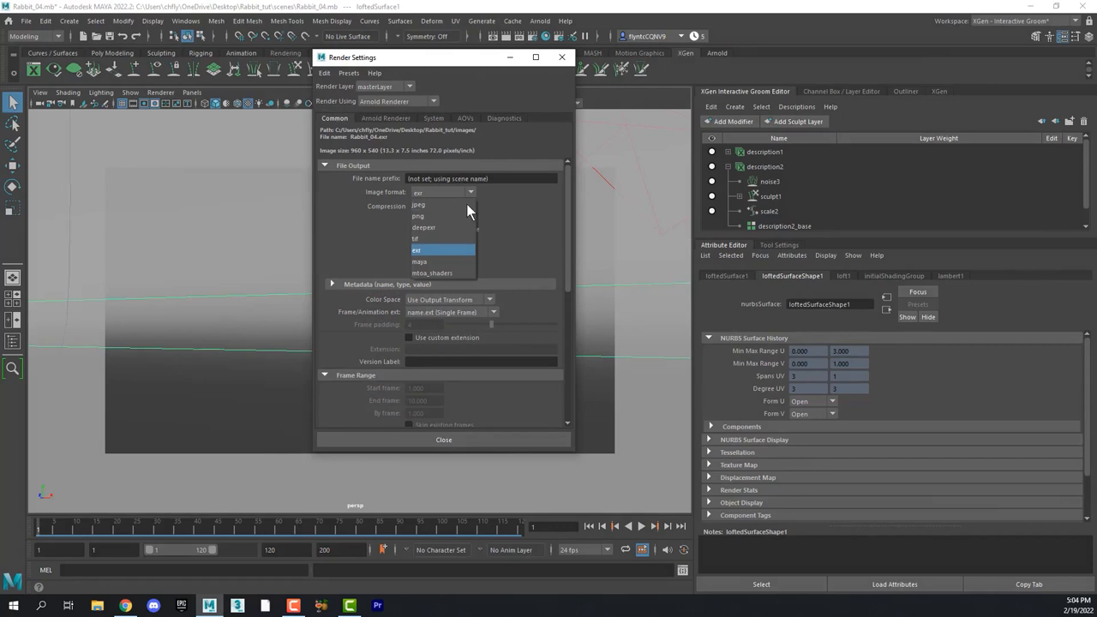
# Set render output to jpeg format at the HD_720 image size preset.
pyautogui.click(418, 203)
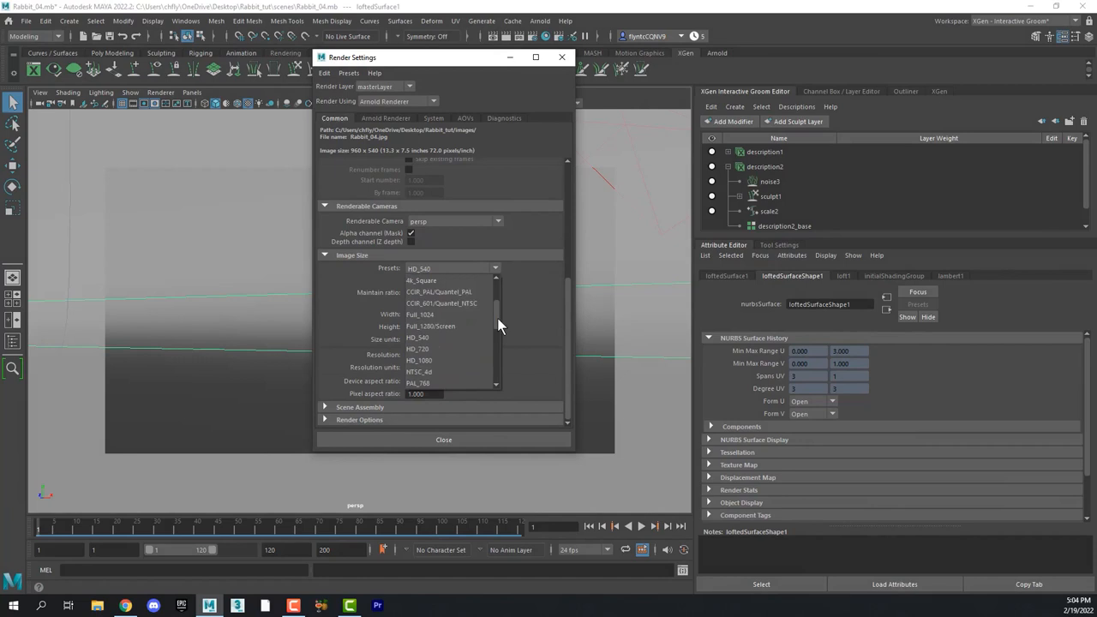
pyautogui.click(384, 119)
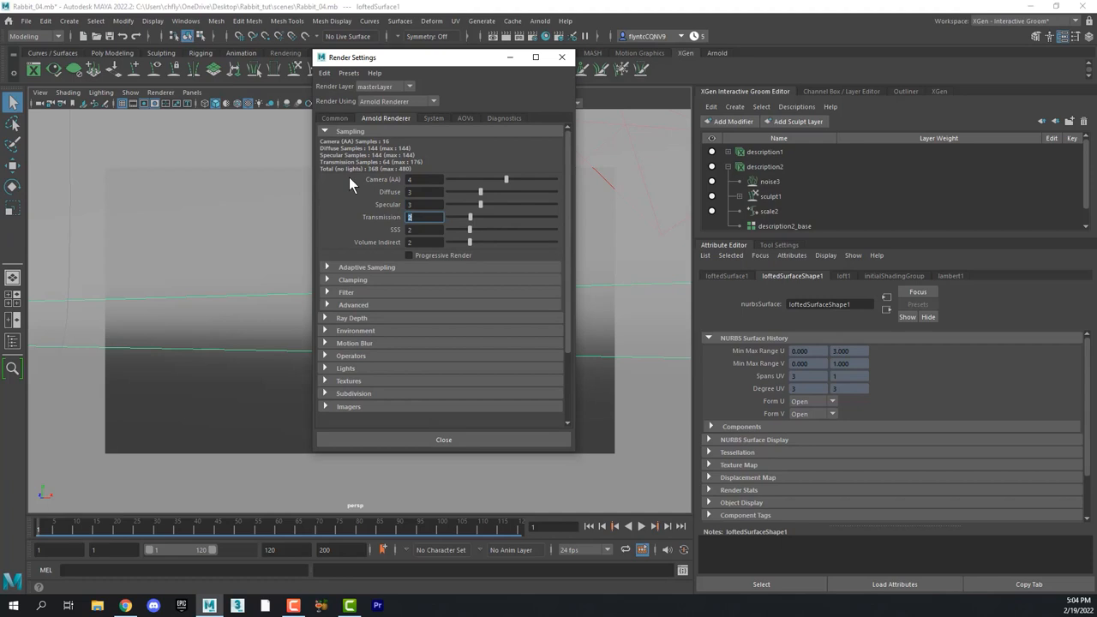
pyautogui.click(444, 439)
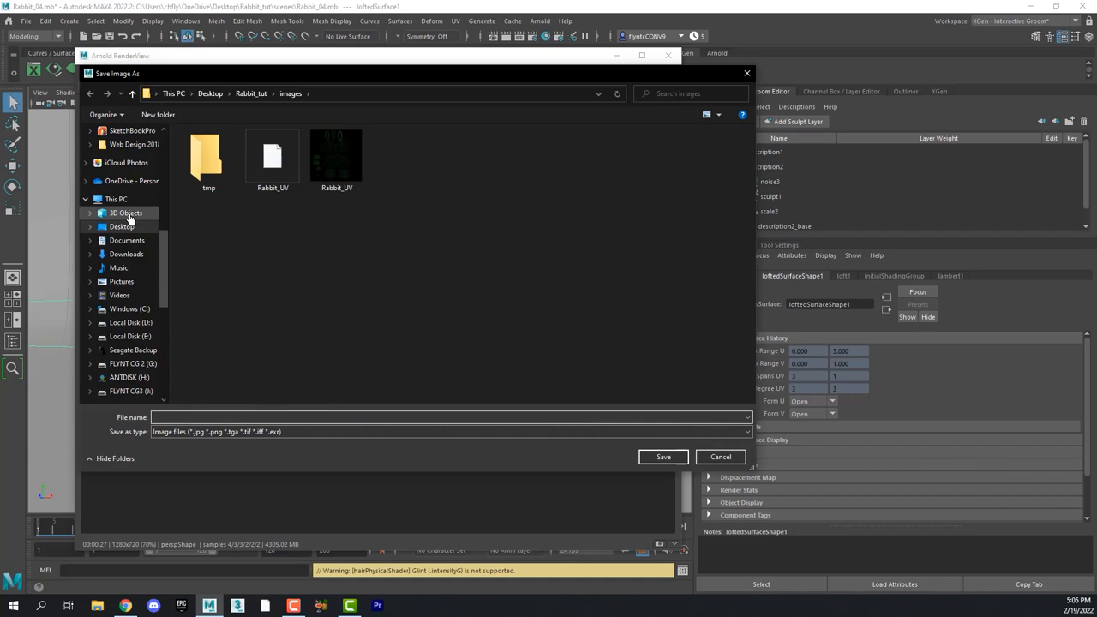
# Save the Arnold render to the Desktop as rabbitRender_02.
pyautogui.click(122, 227)
pyautogui.write('rabbitRender_02')
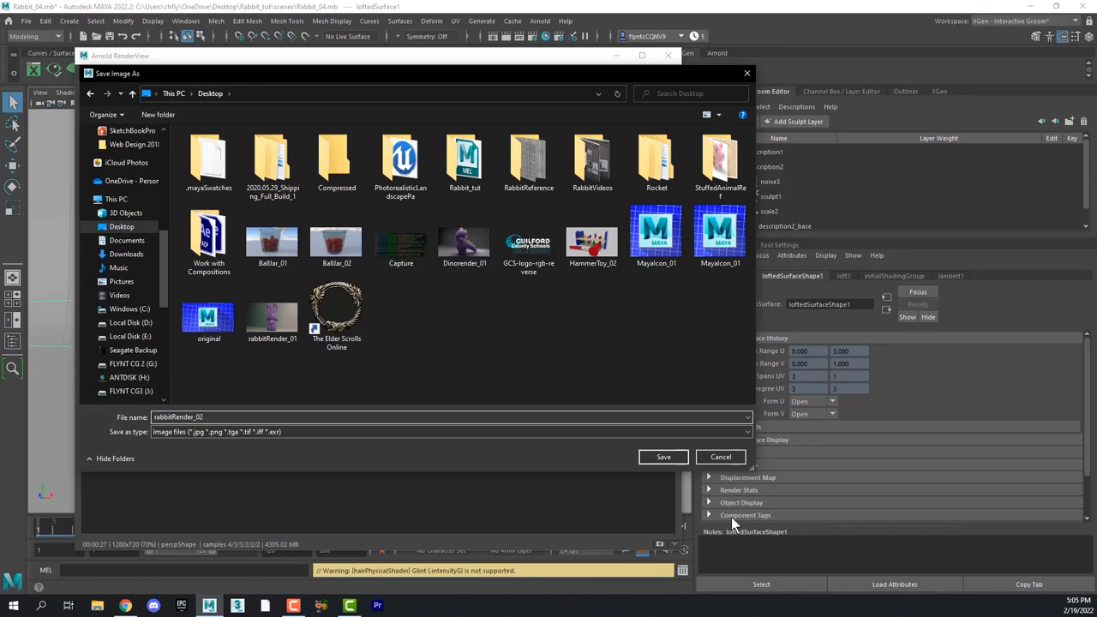
pyautogui.click(662, 456)
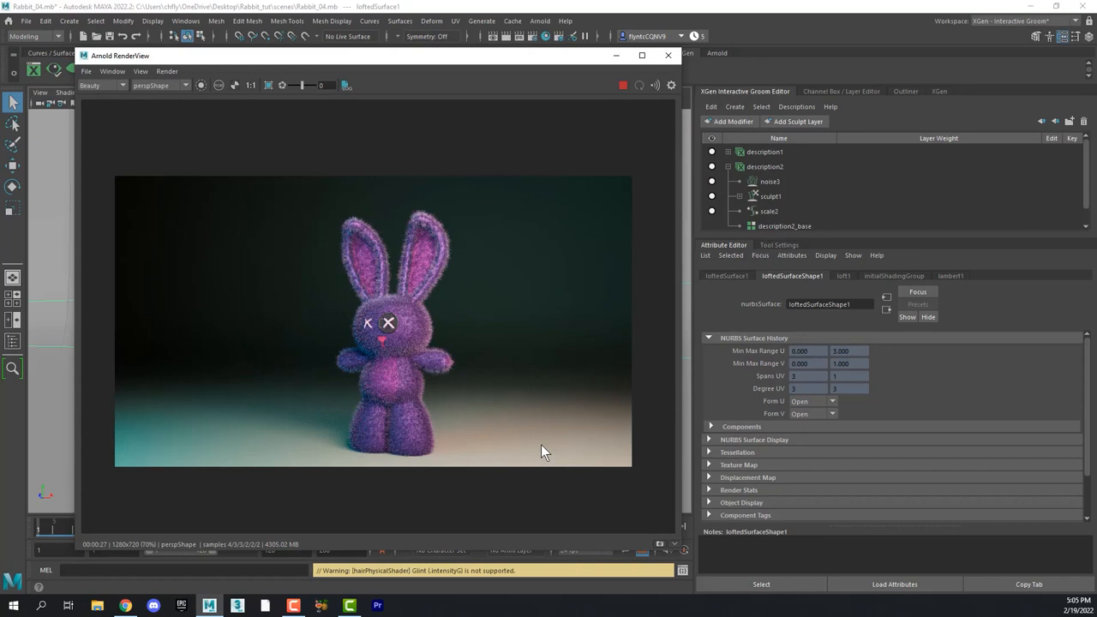